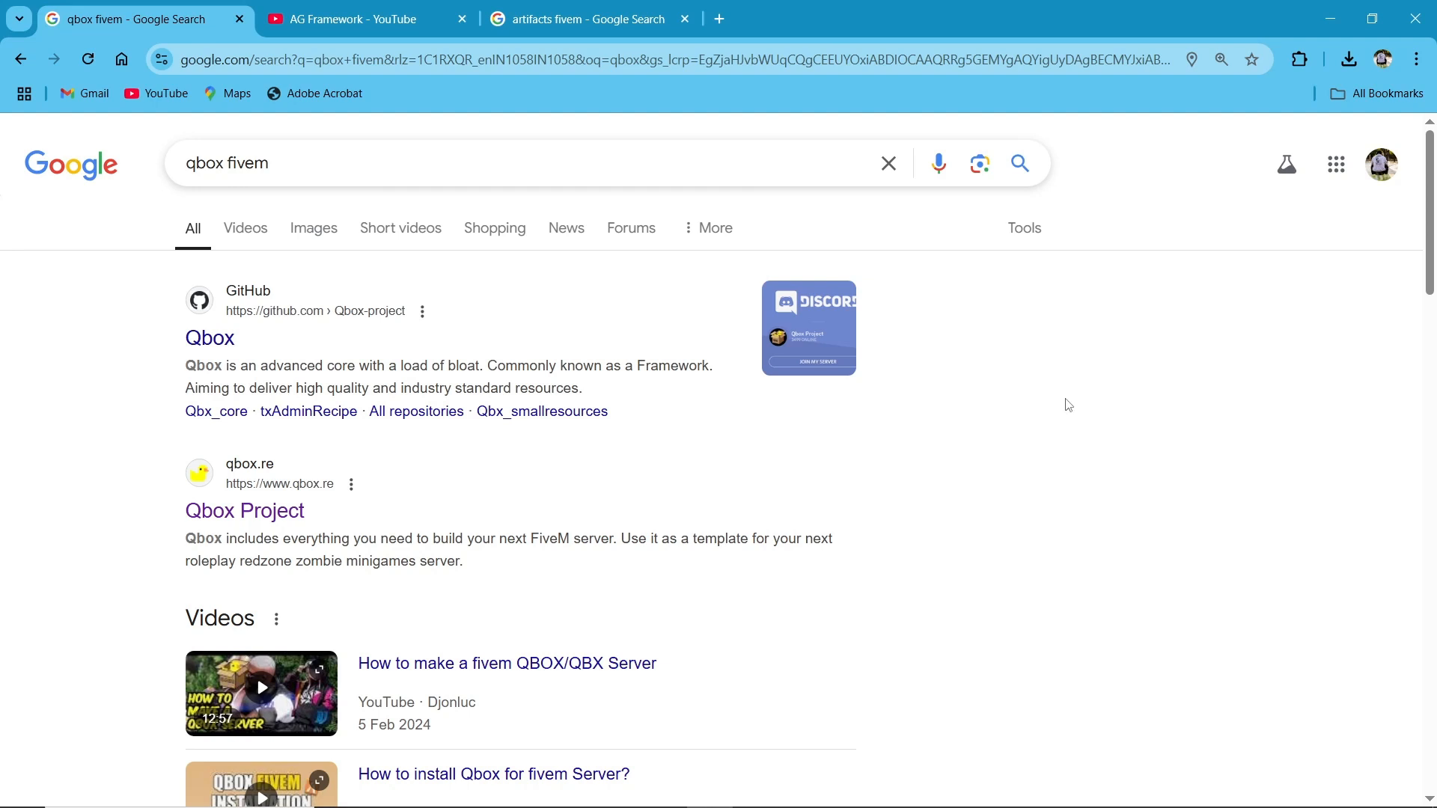
pyautogui.moveTo(209, 337)
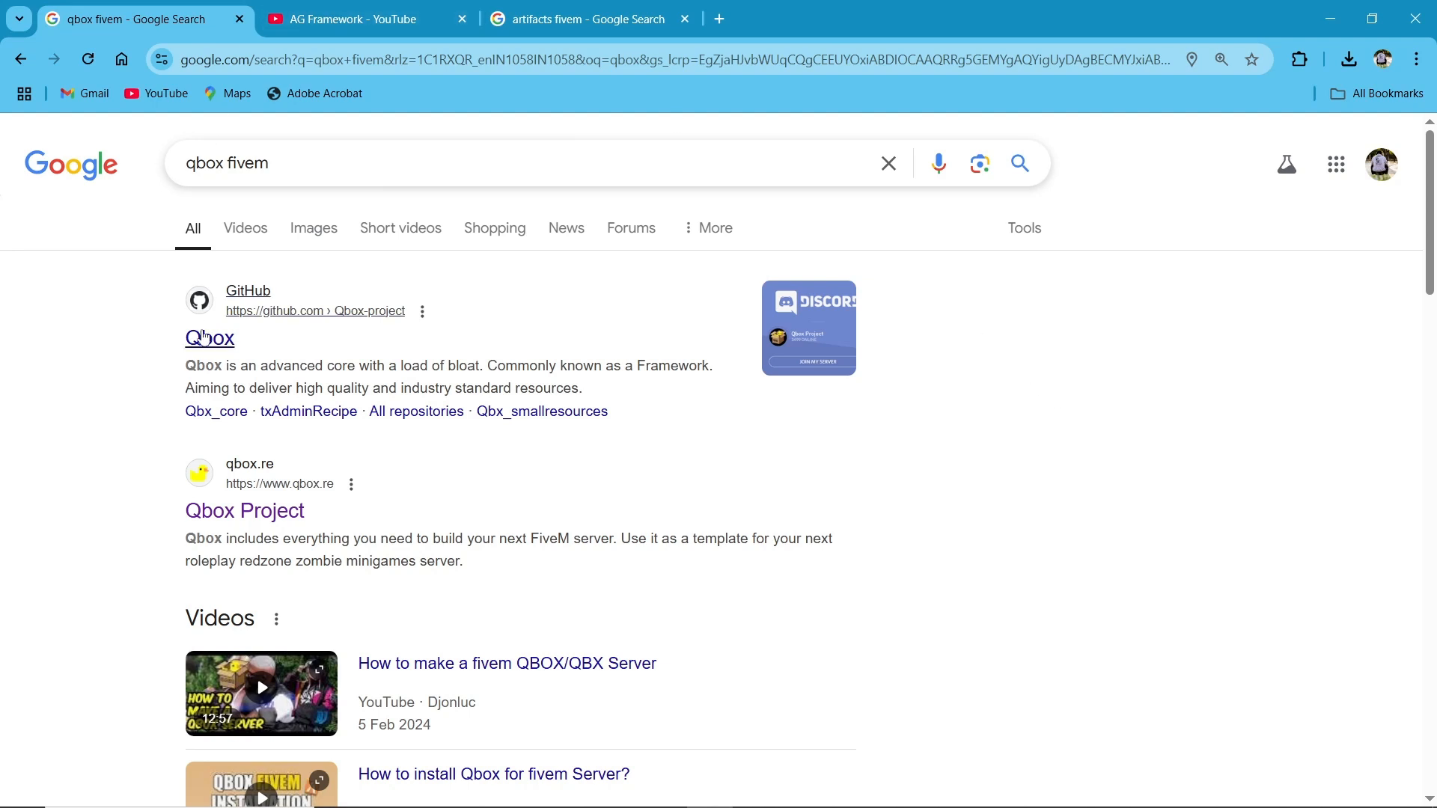
# Step: Open the Qbox Project site (qbox.re) from the results and scroll through its homepage
pyautogui.click(244, 511)
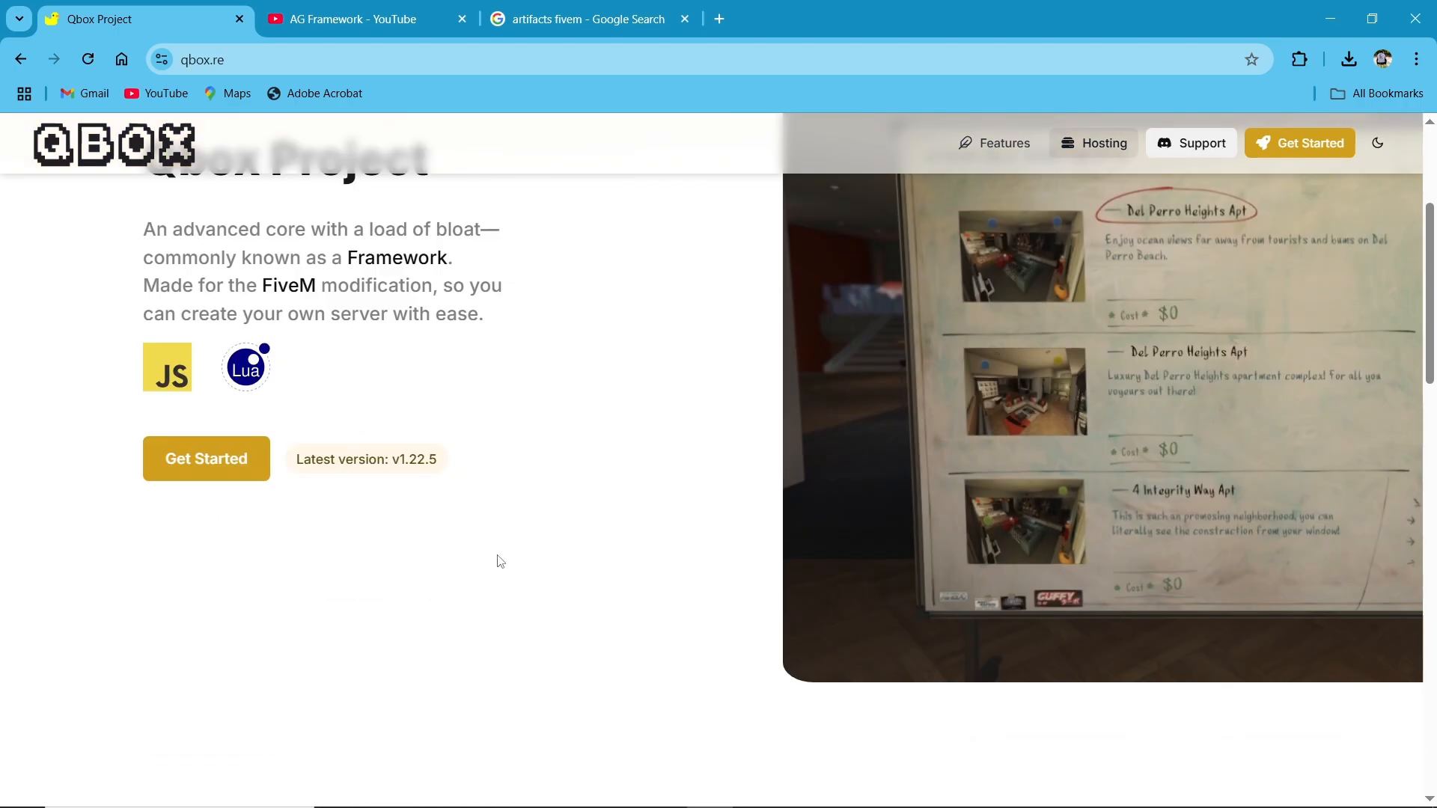
pyautogui.scroll(-3)
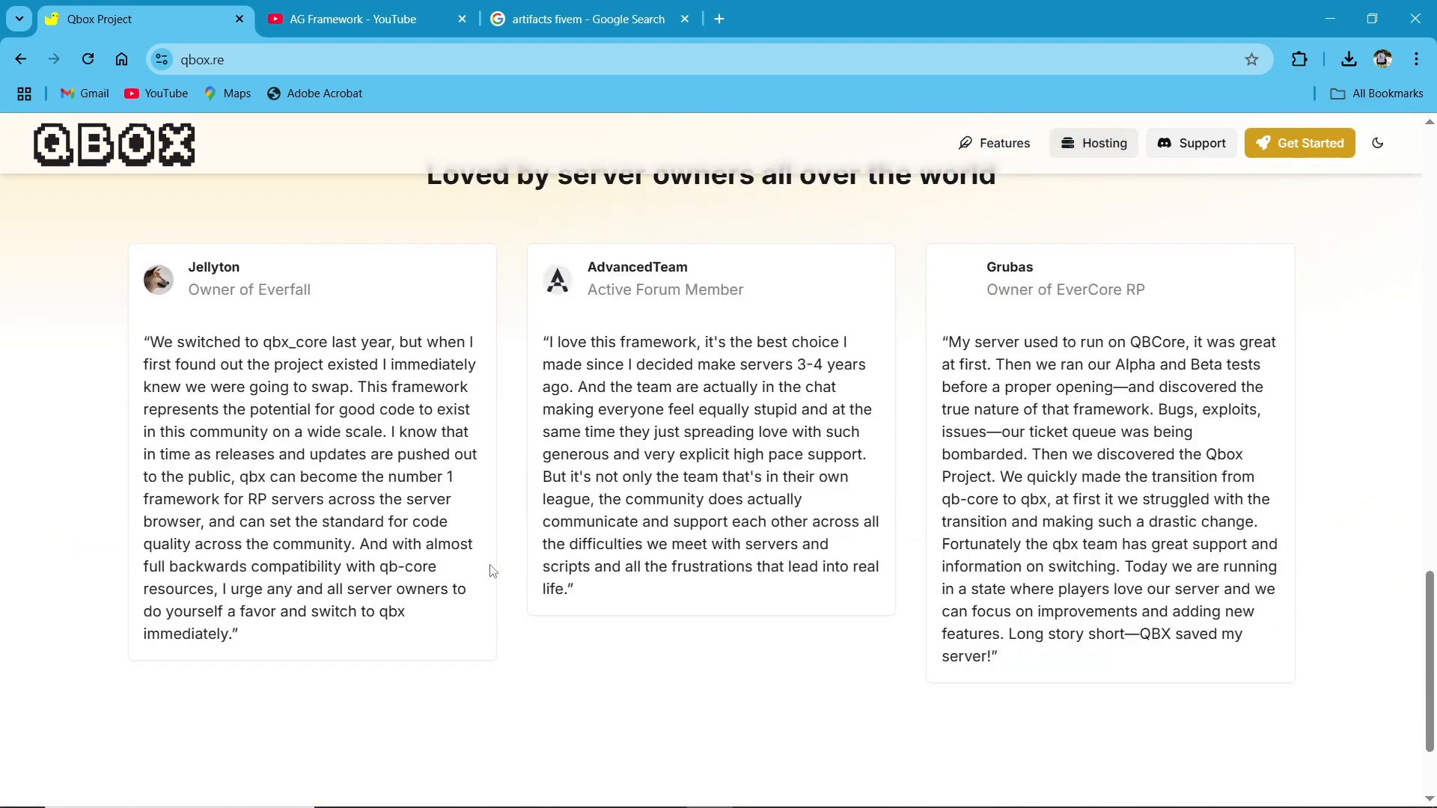
pyautogui.scroll(3)
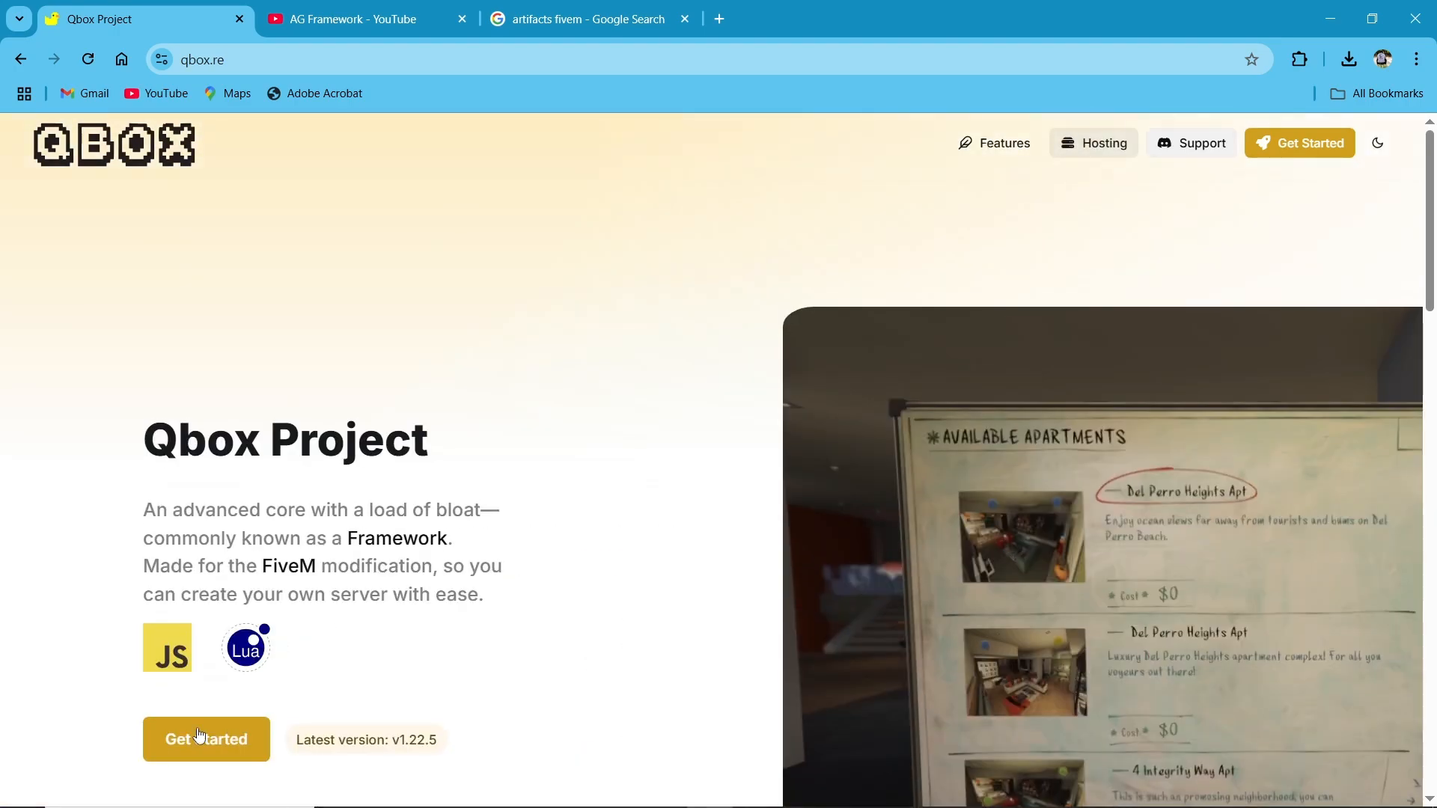
# Step: Open the Qbox installation guide, then the FiveM Windows server build artifacts page
pyautogui.click(205, 740)
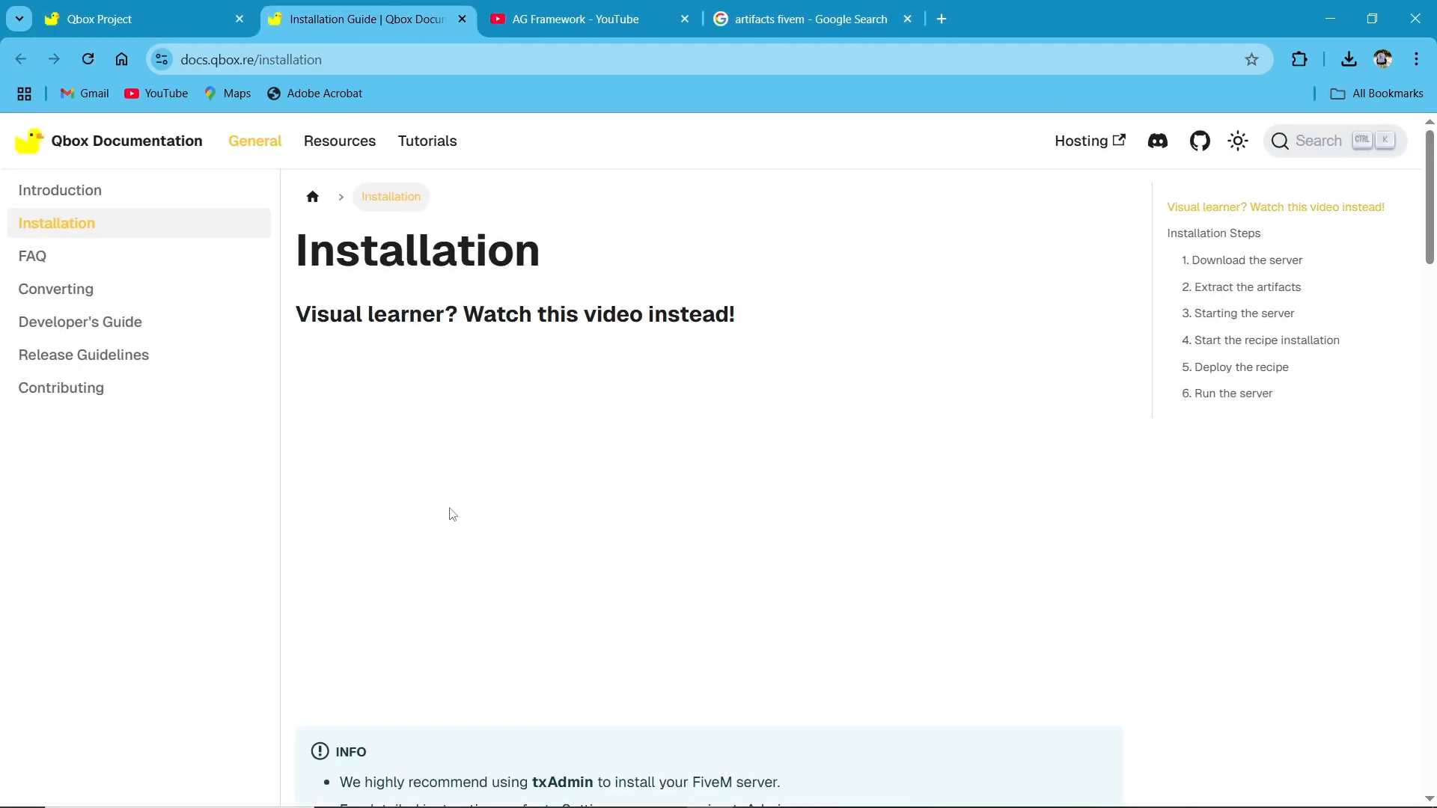
pyautogui.click(810, 18)
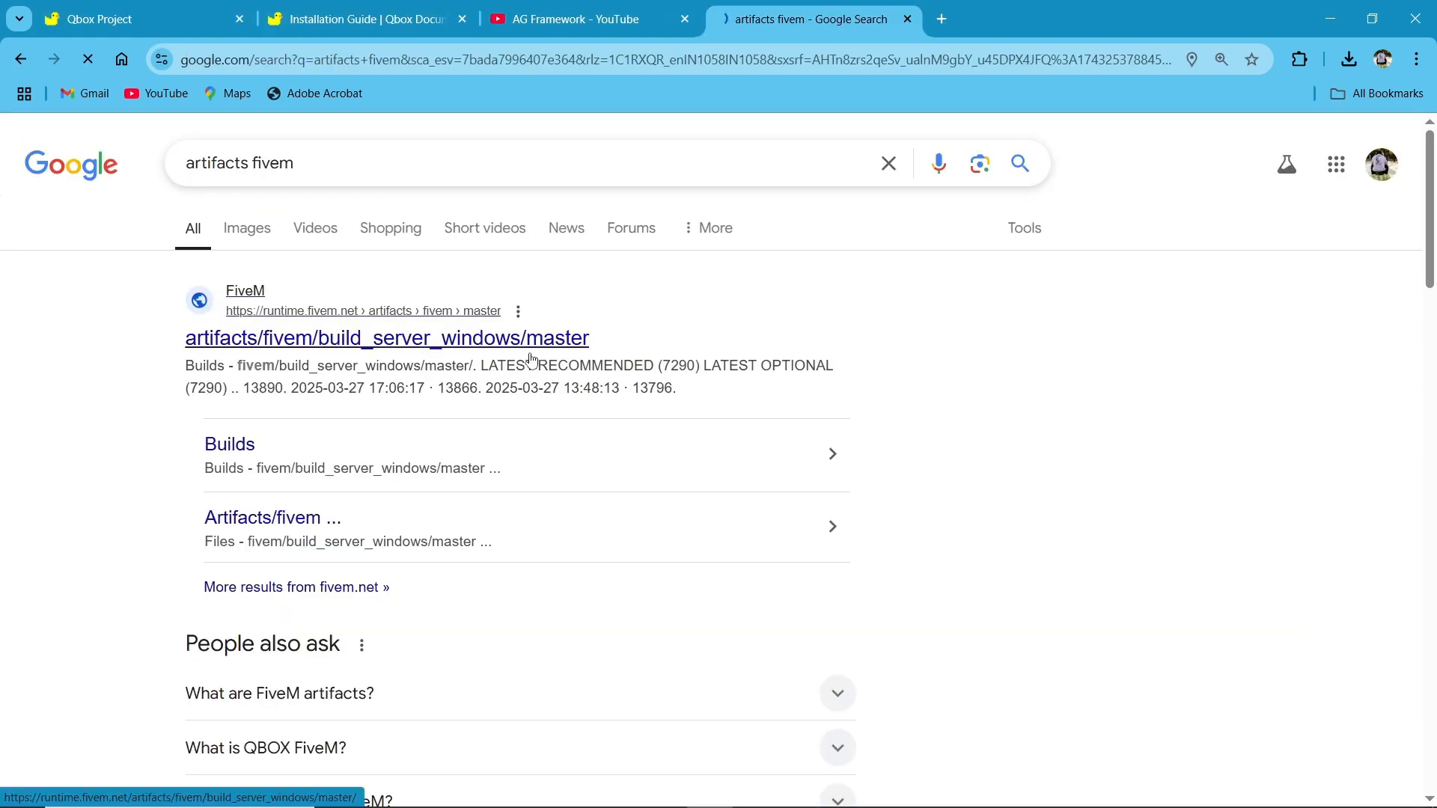
pyautogui.click(386, 339)
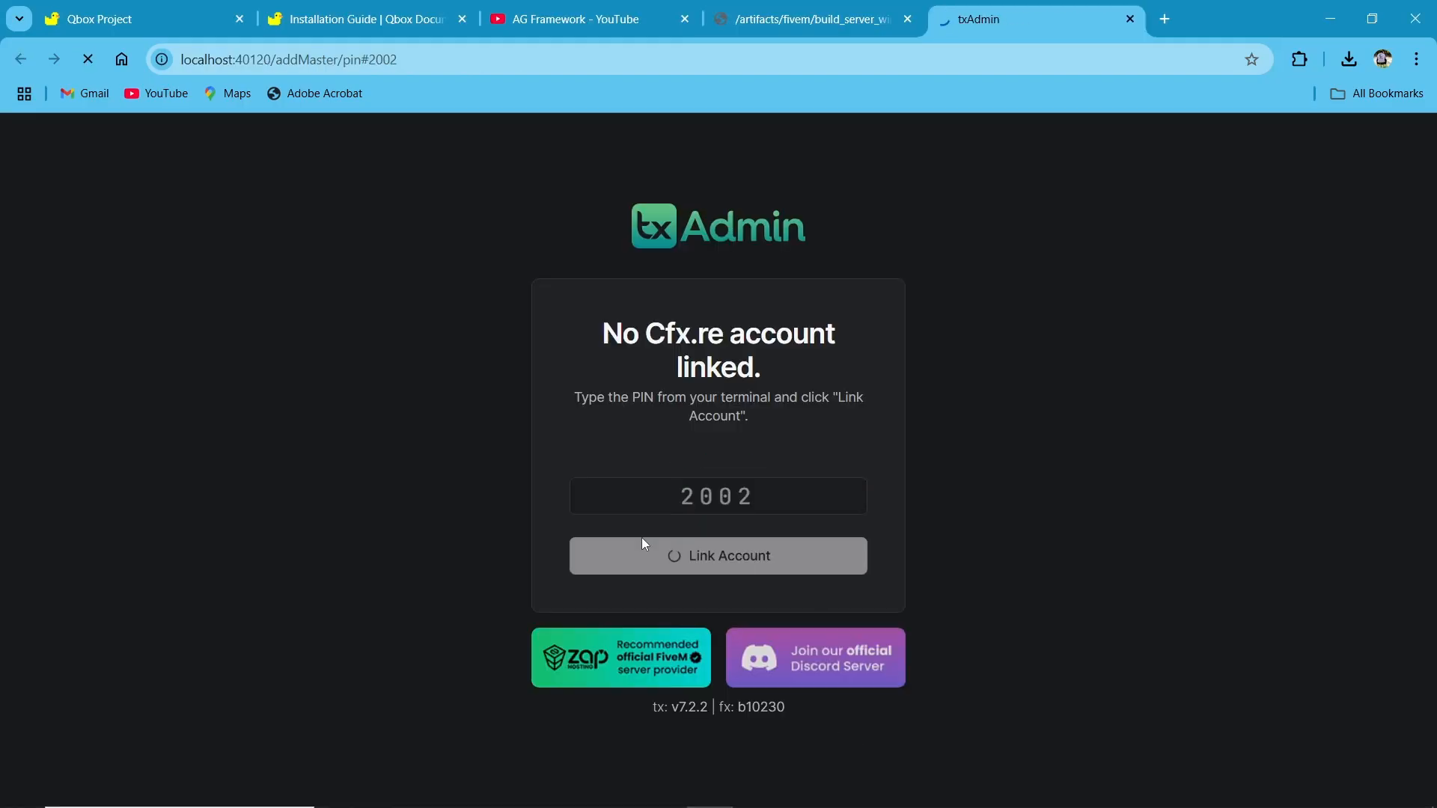
# Step: Link the Cfx.re account, accept the Creator PLA and txAdmin License, and reach setup
pyautogui.click(717, 556)
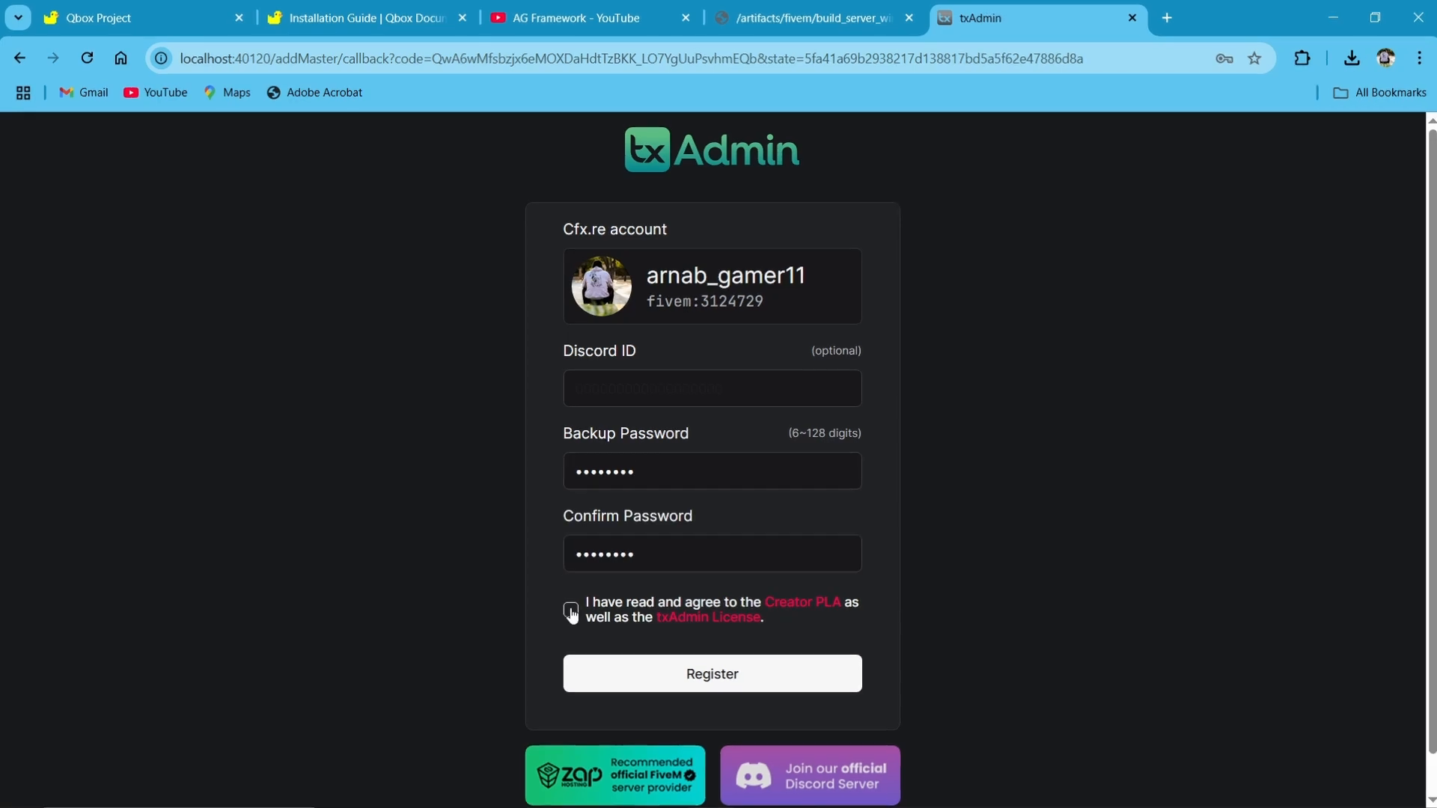
pyautogui.click(711, 673)
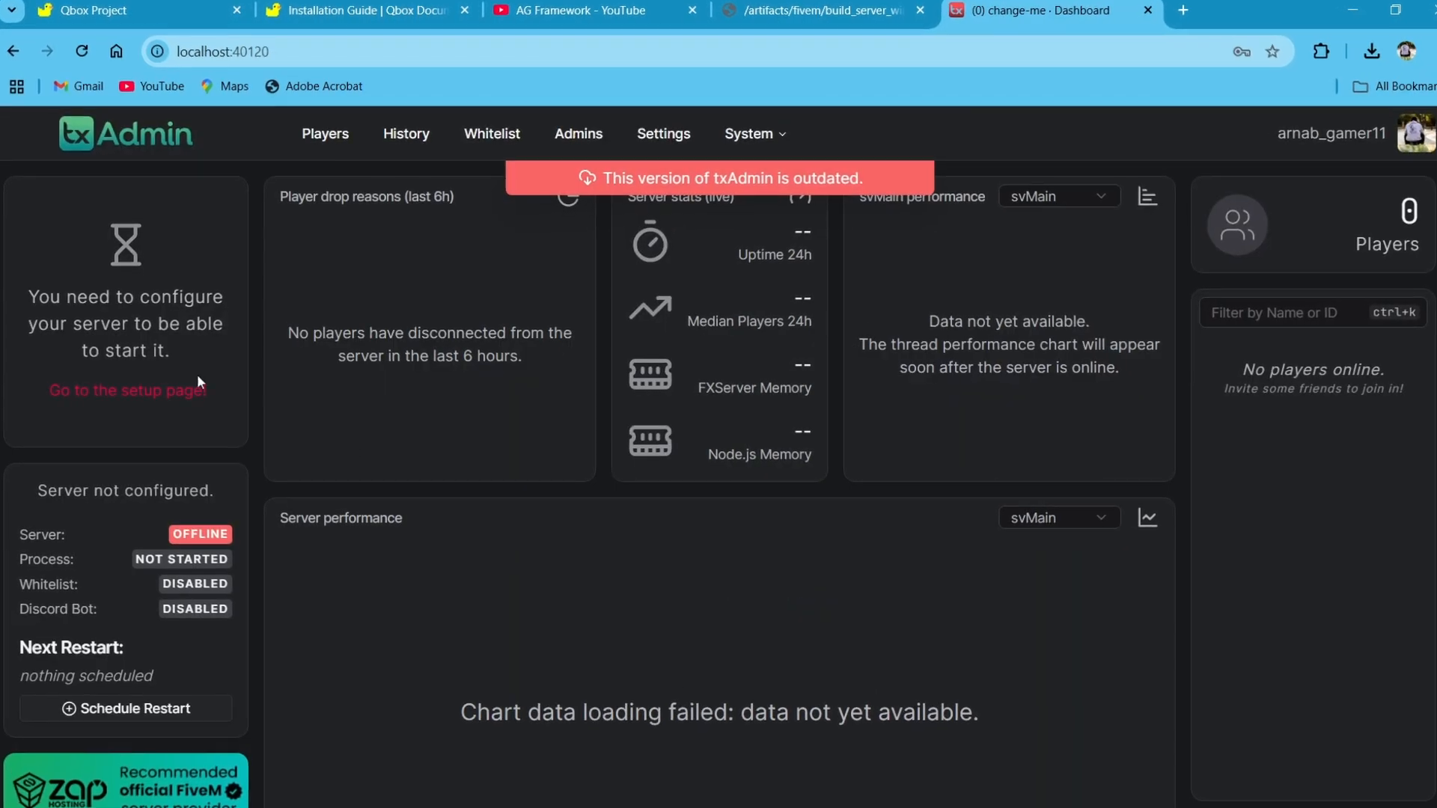
pyautogui.click(125, 391)
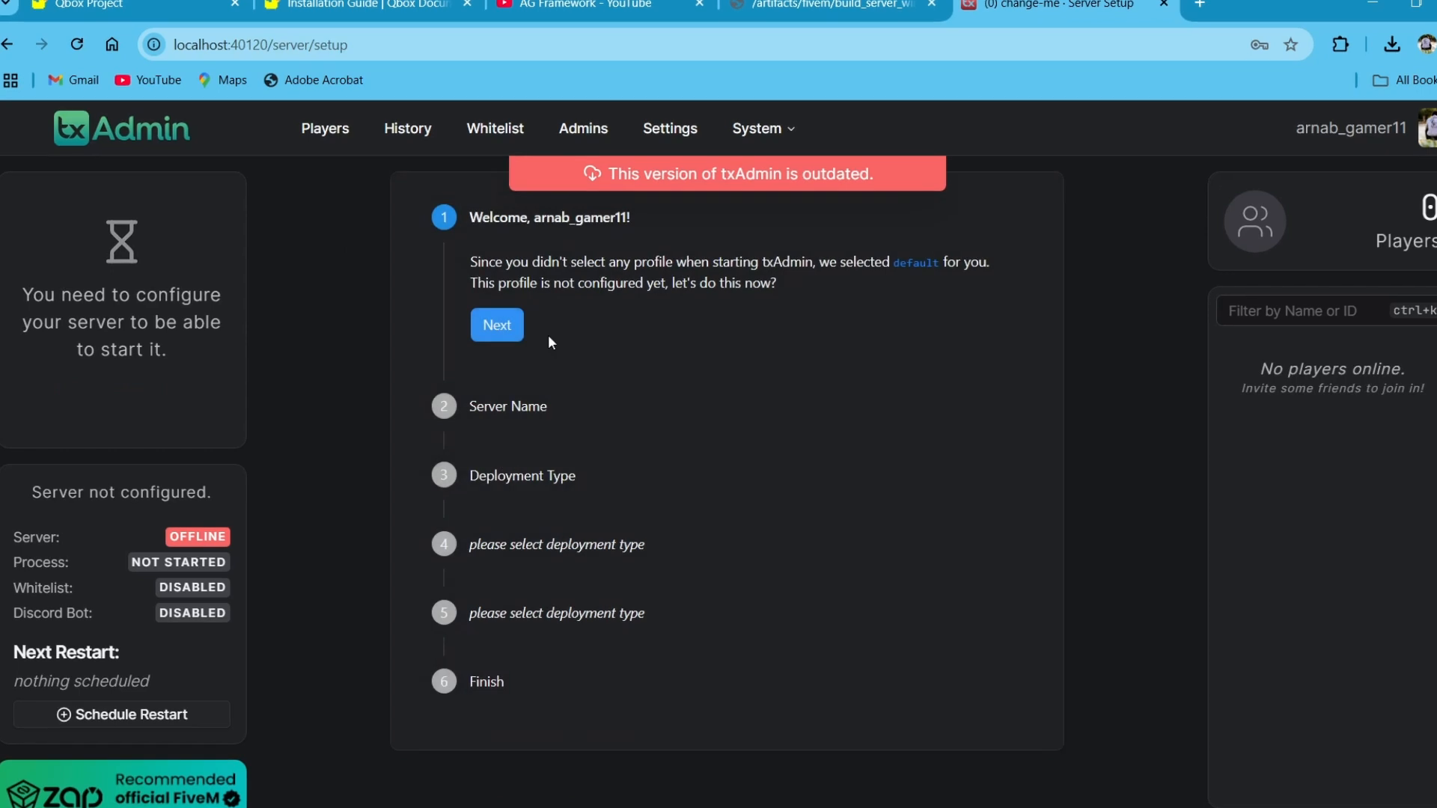
# Step: Start configuring the default server profile and enter its server name
pyautogui.click(497, 325)
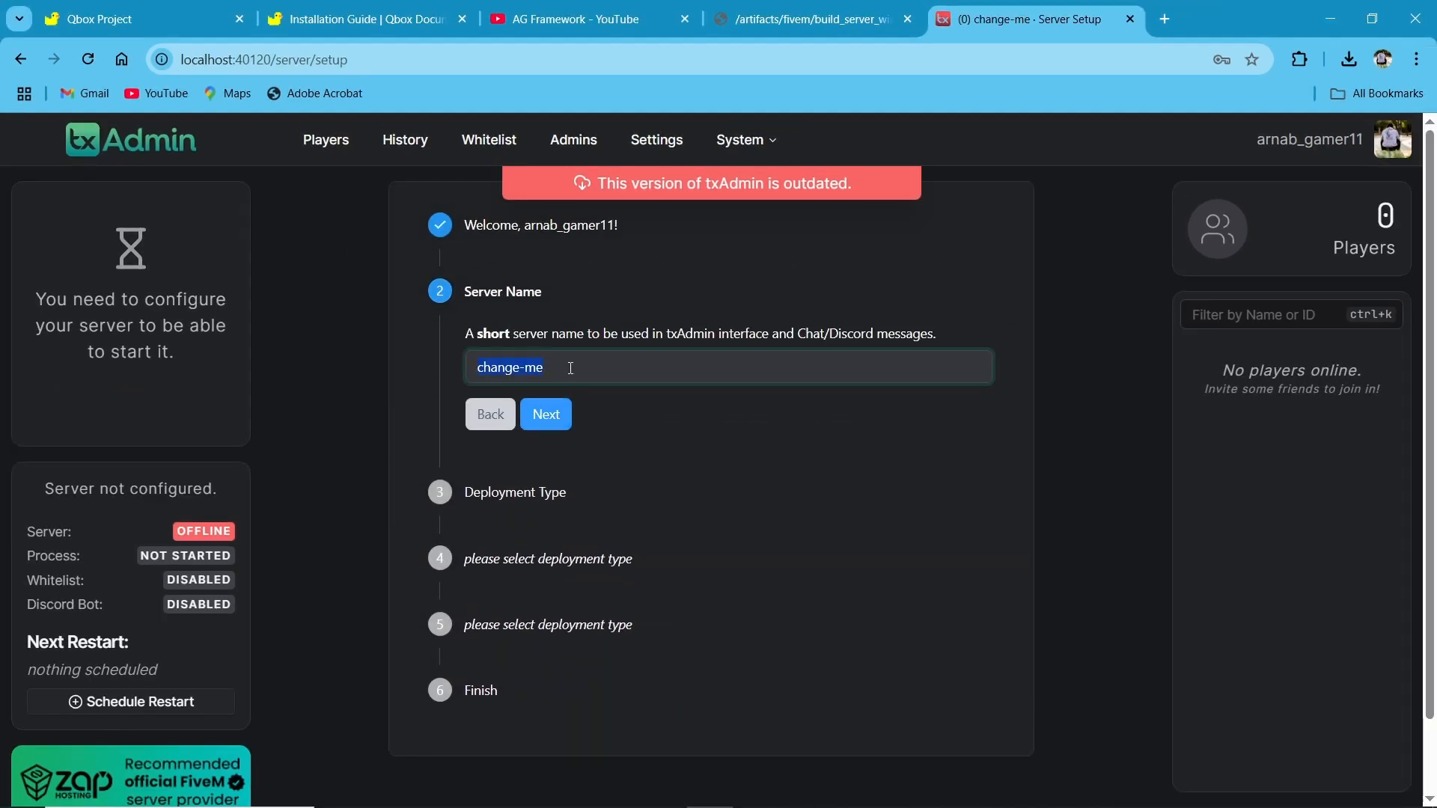
pyautogui.write('Q')
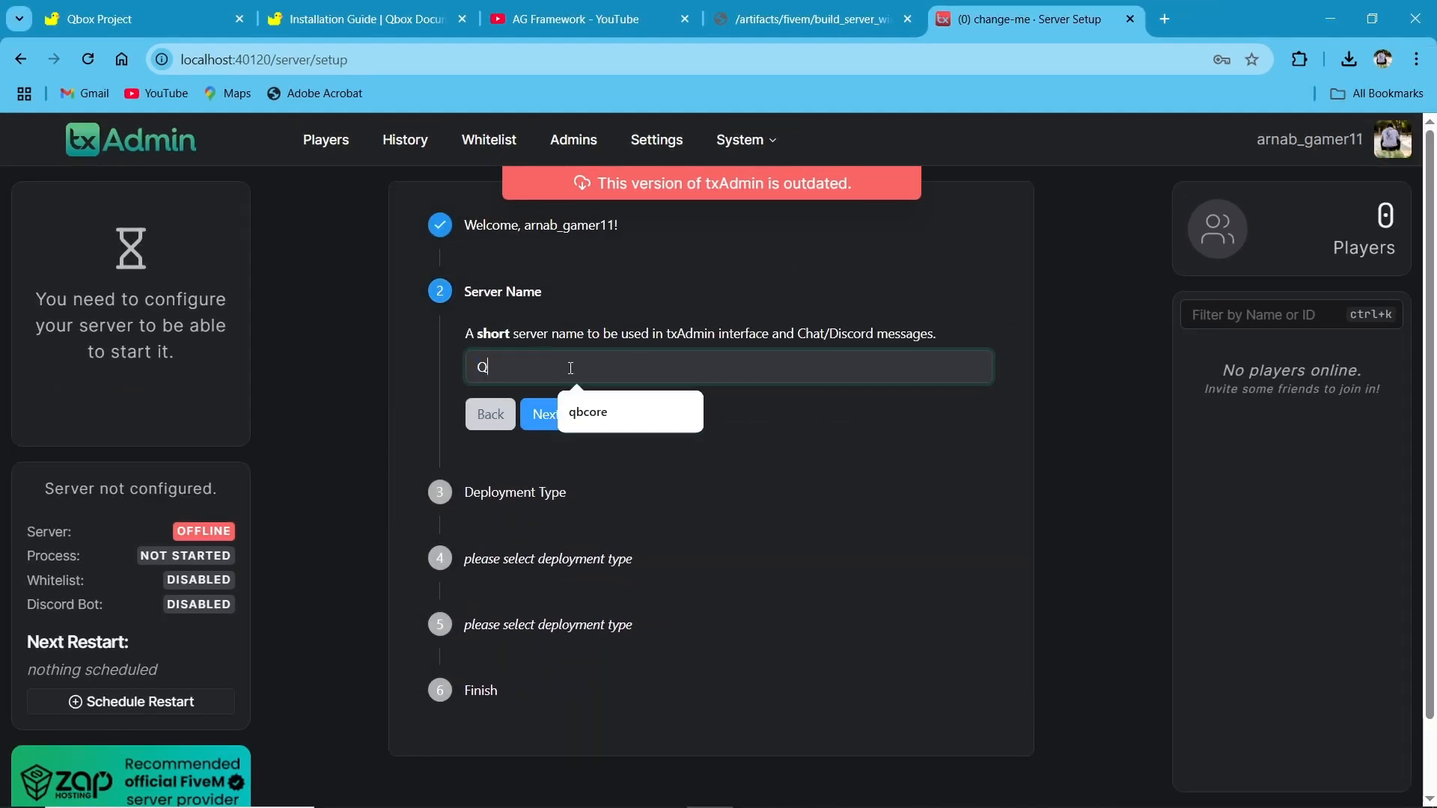
pyautogui.click(542, 414)
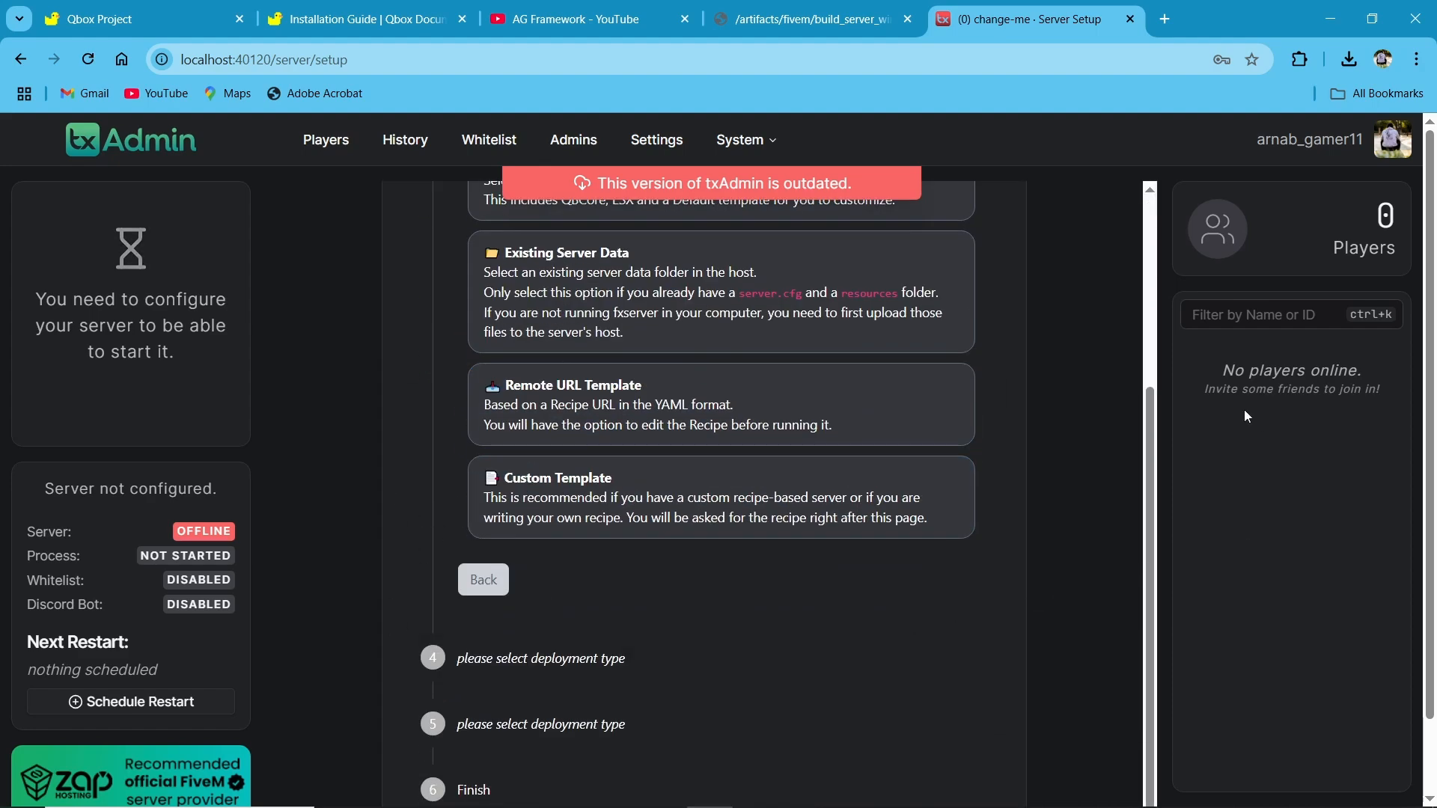
pyautogui.moveTo(640, 420)
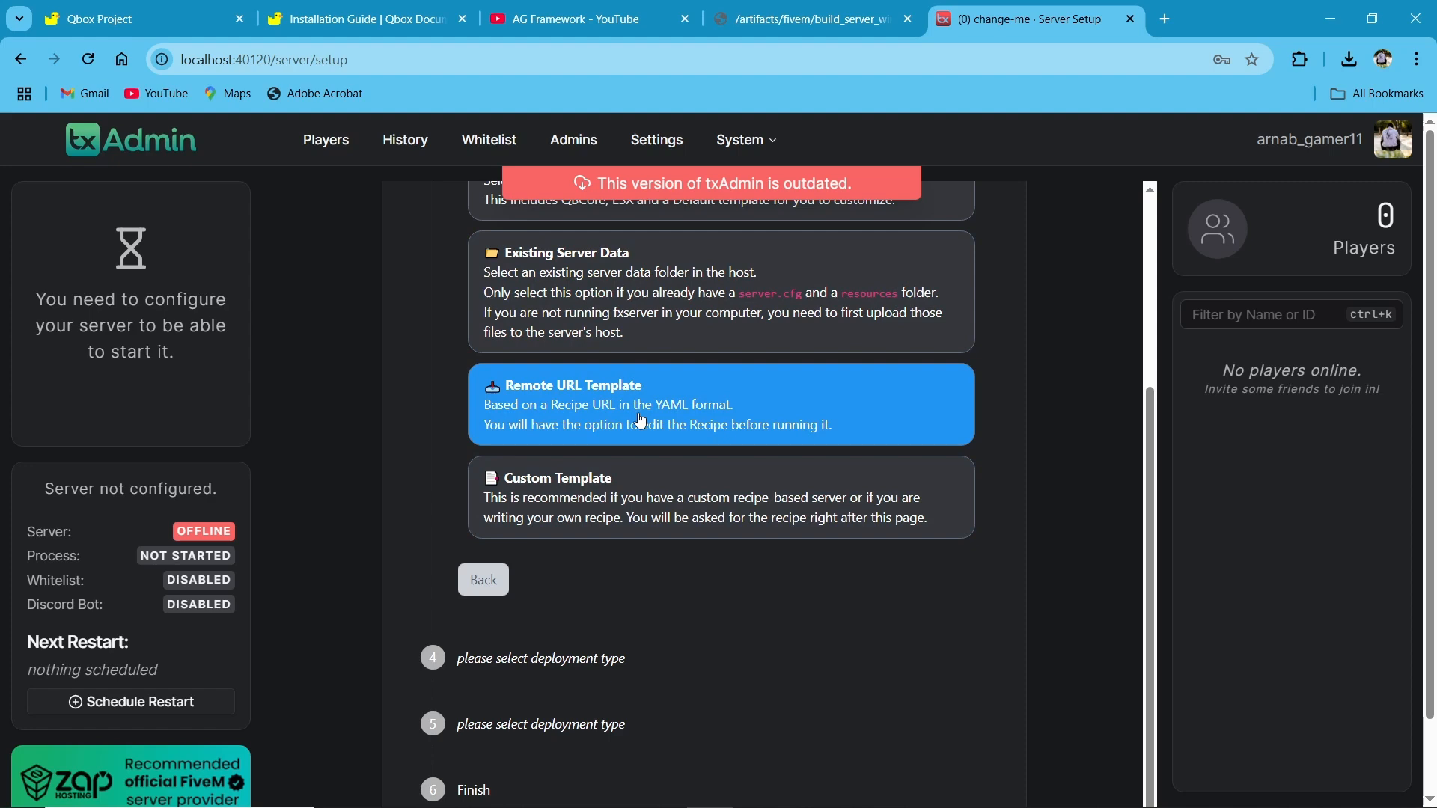
# Step: Choose Remote URL Template with the Qbox recipe URL and proceed to the Recipe Deployer
pyautogui.click(720, 404)
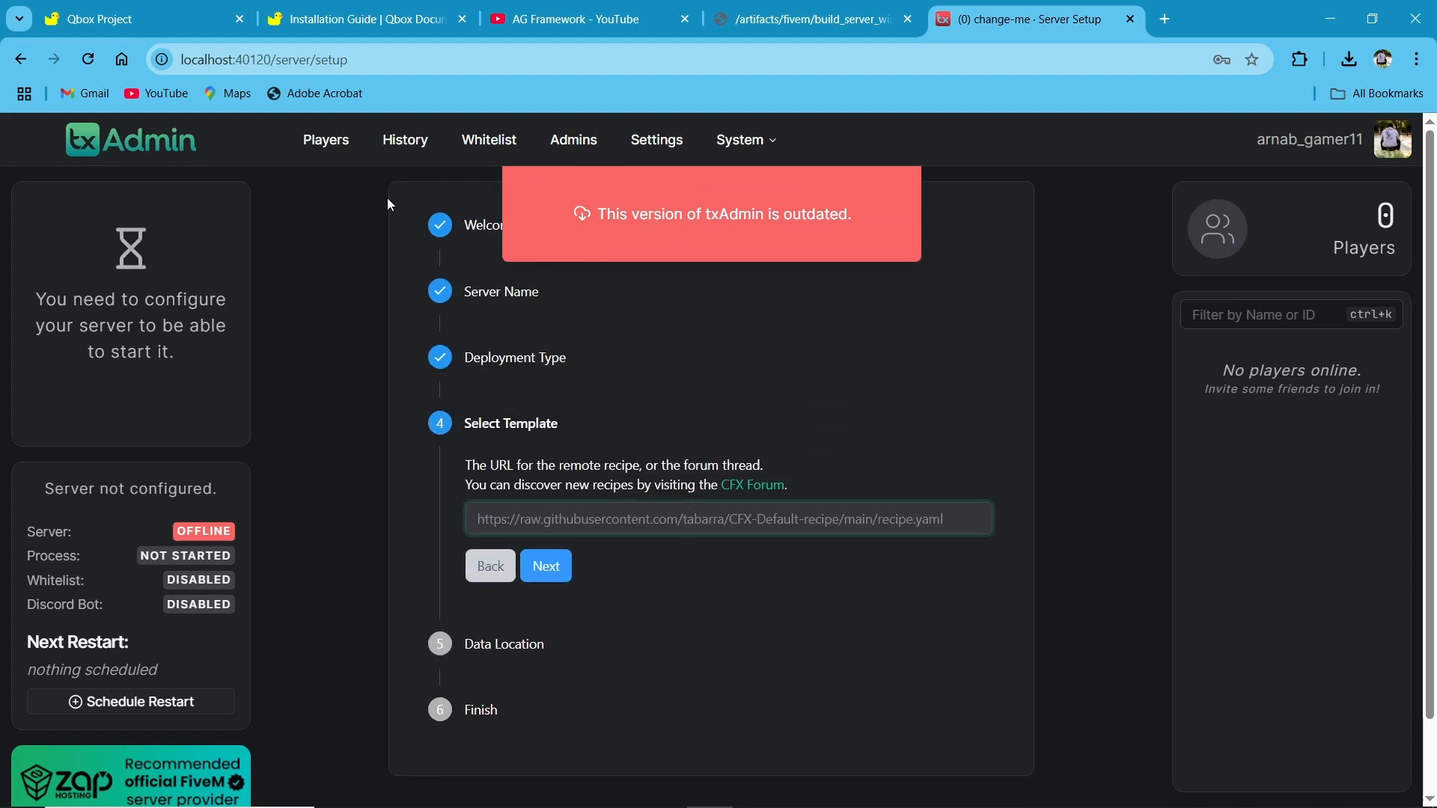
pyautogui.click(353, 18)
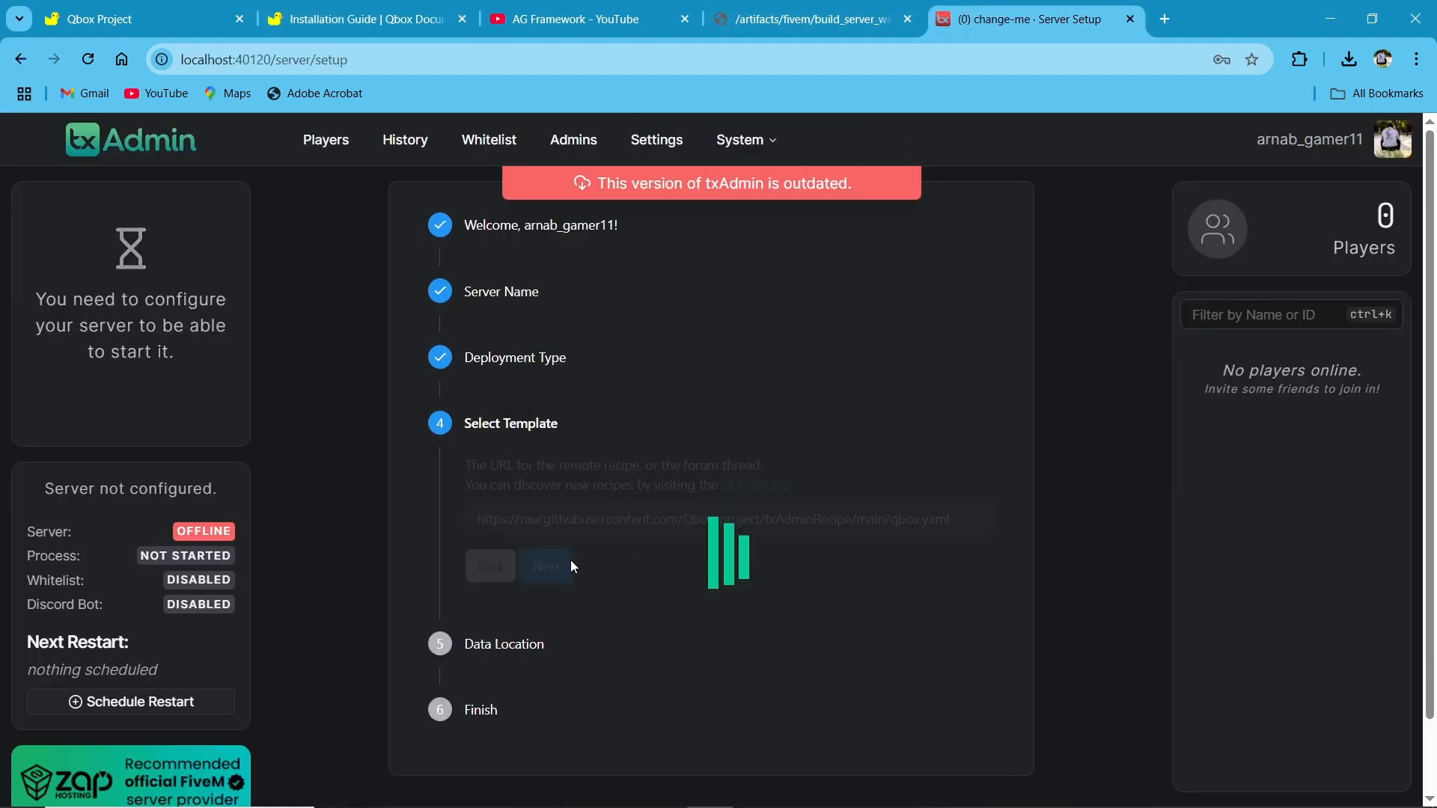
pyautogui.click(546, 566)
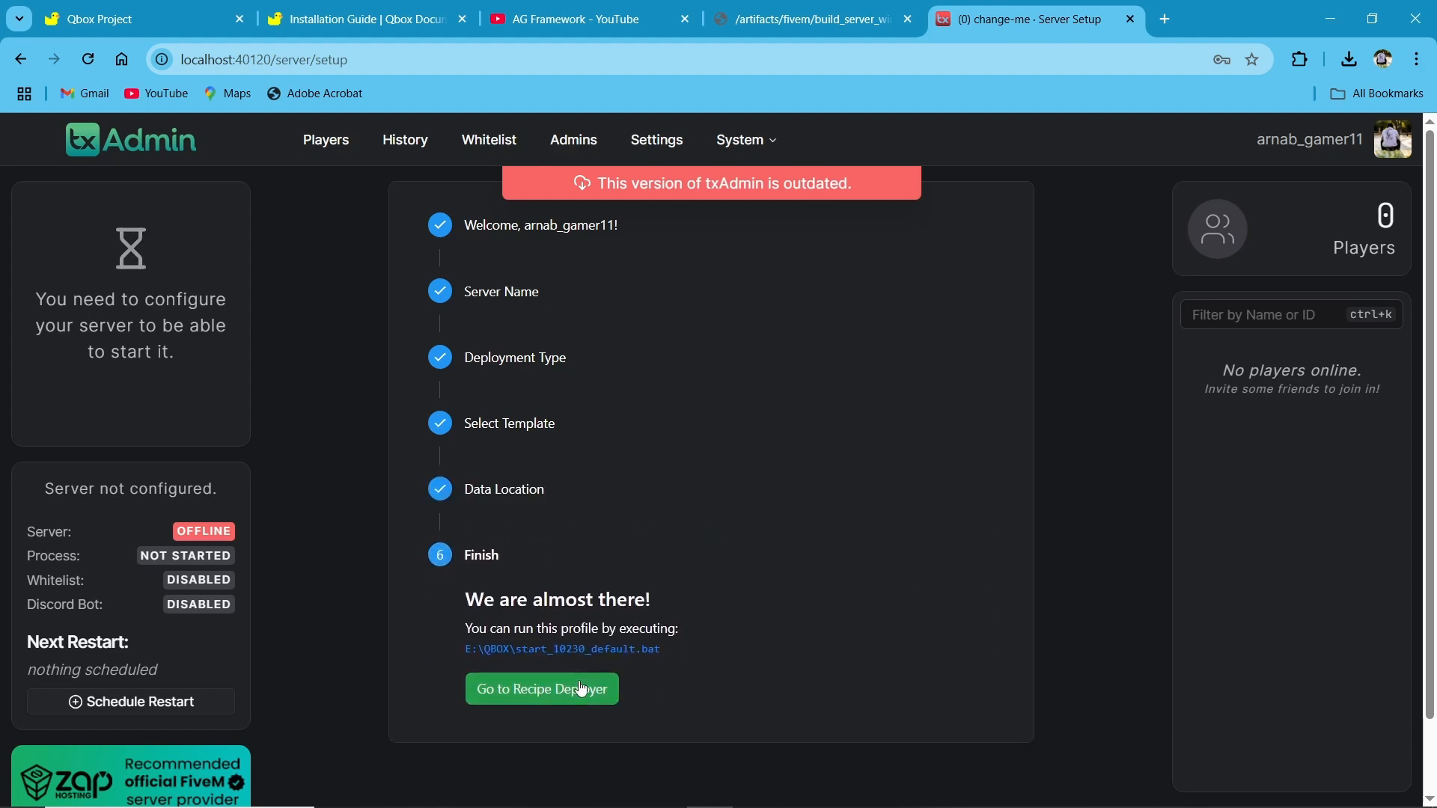
pyautogui.click(540, 688)
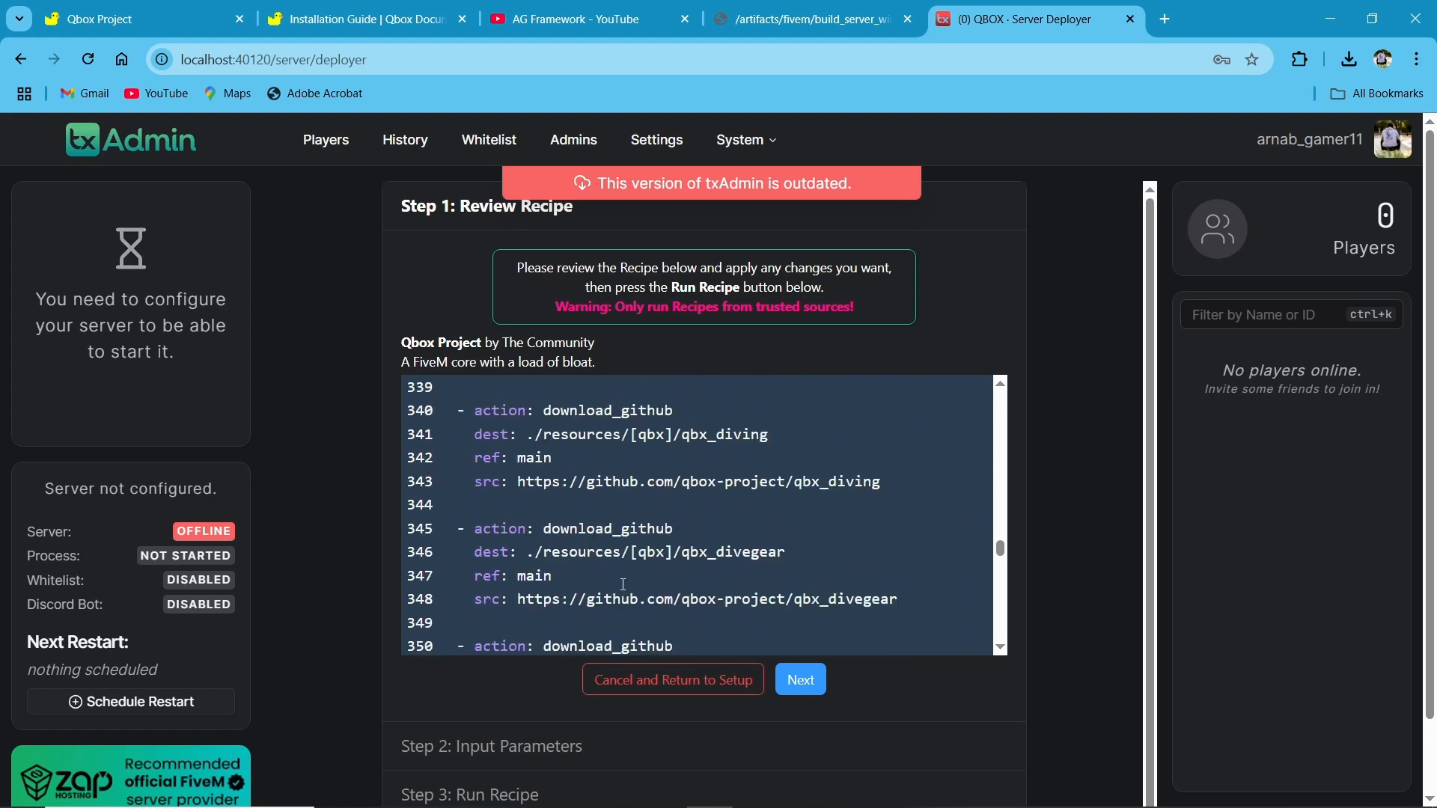
# Step: Accept the Qbox recipe, enter the server license key, and run the deployment to DONE
pyautogui.click(799, 678)
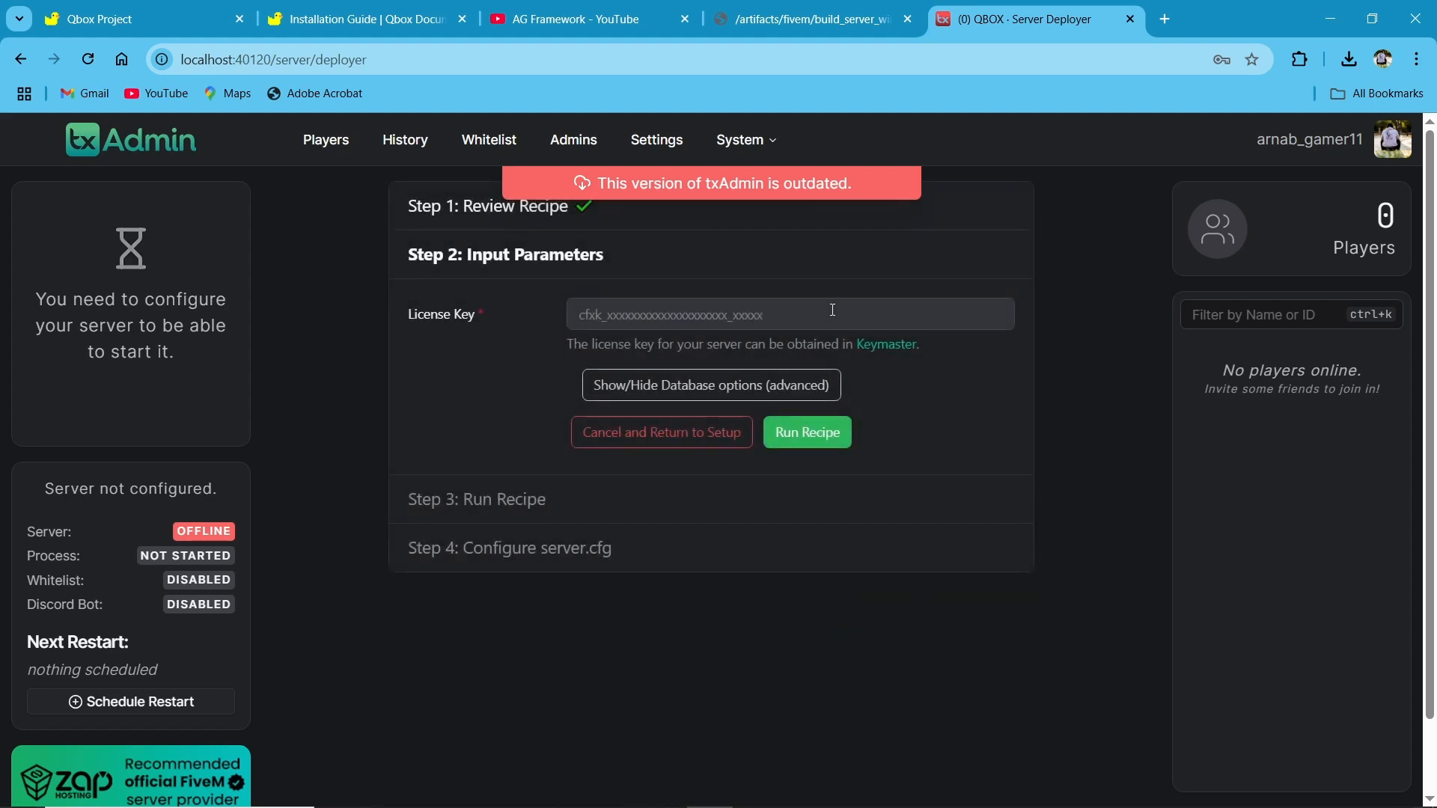
pyautogui.click(788, 314)
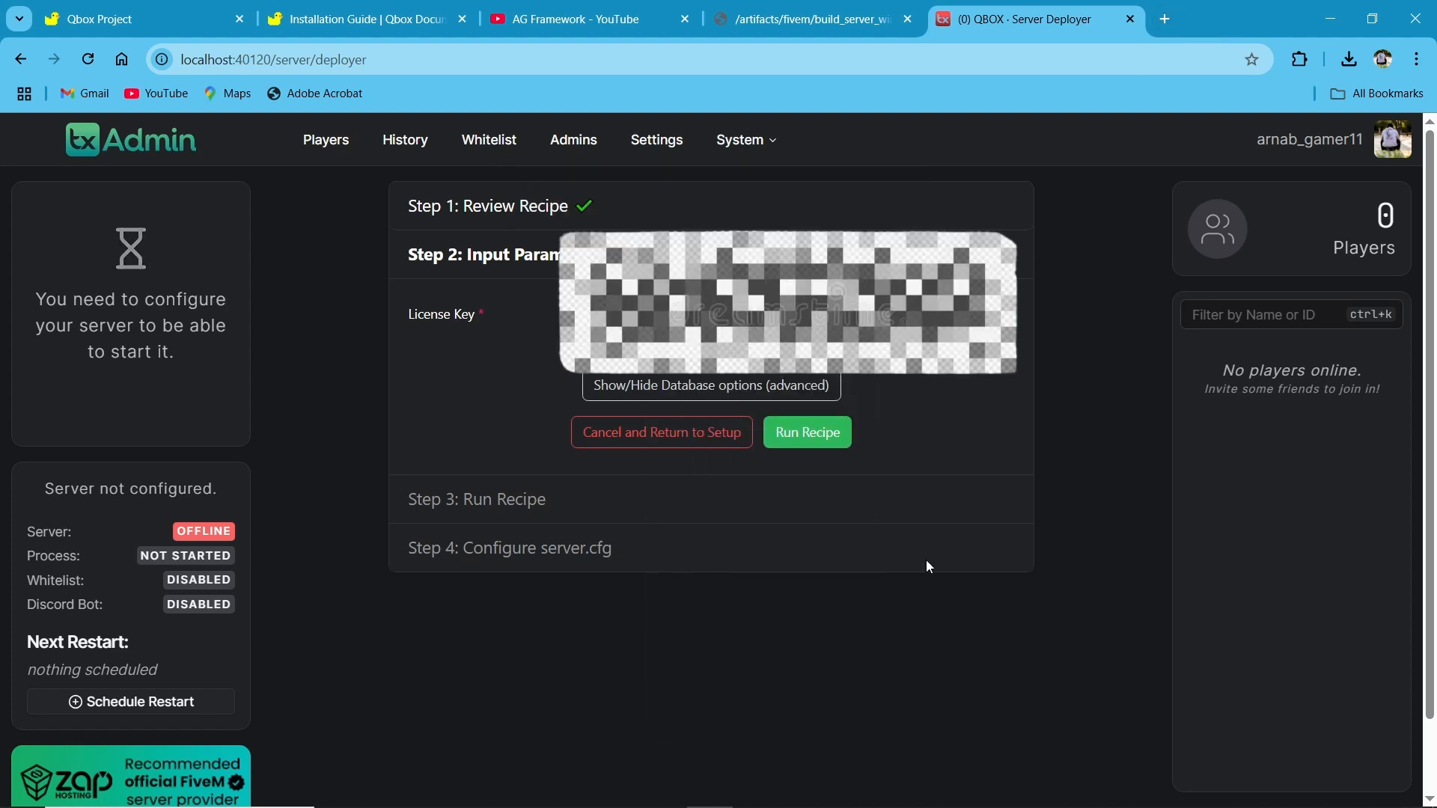
pyautogui.click(805, 432)
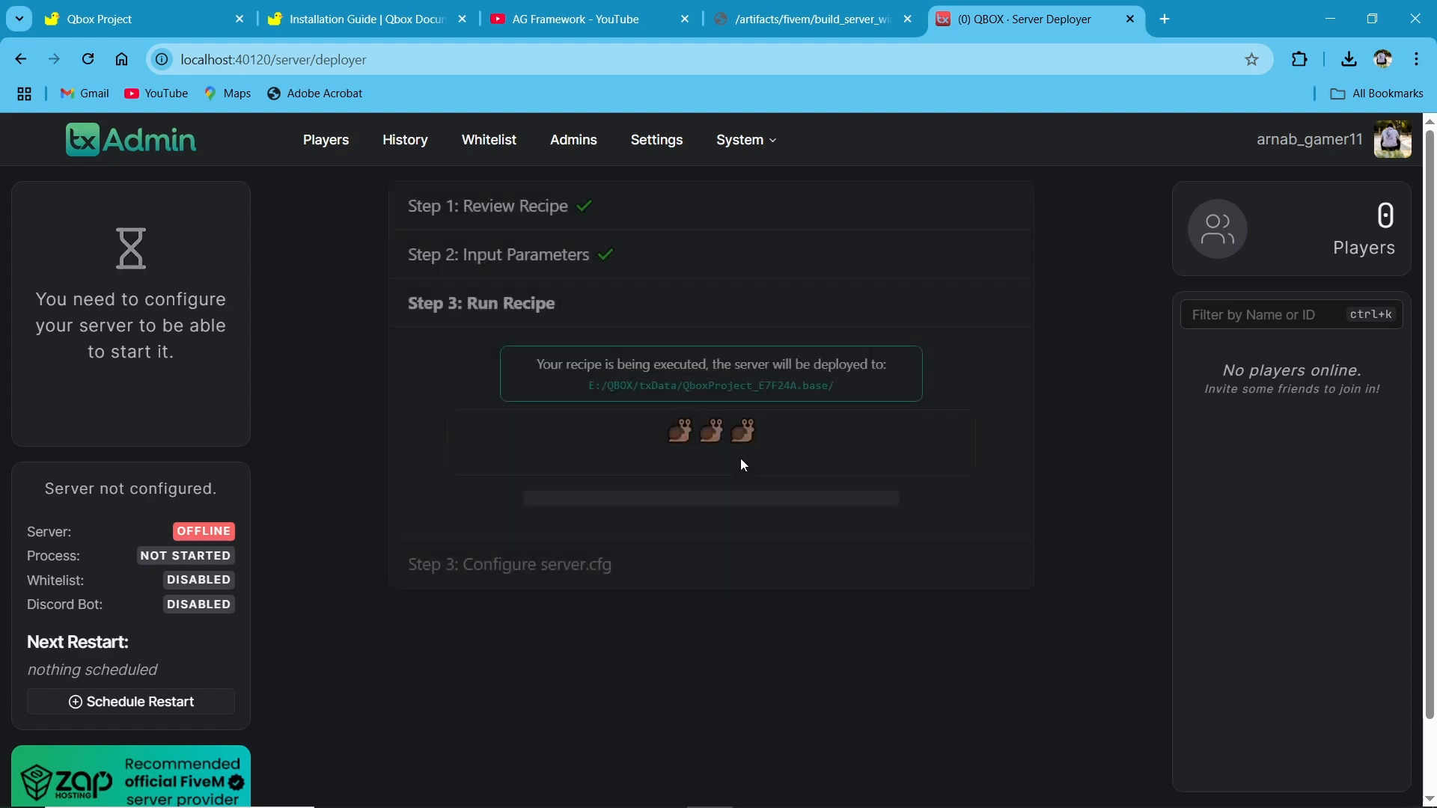
pyautogui.scroll(-3)
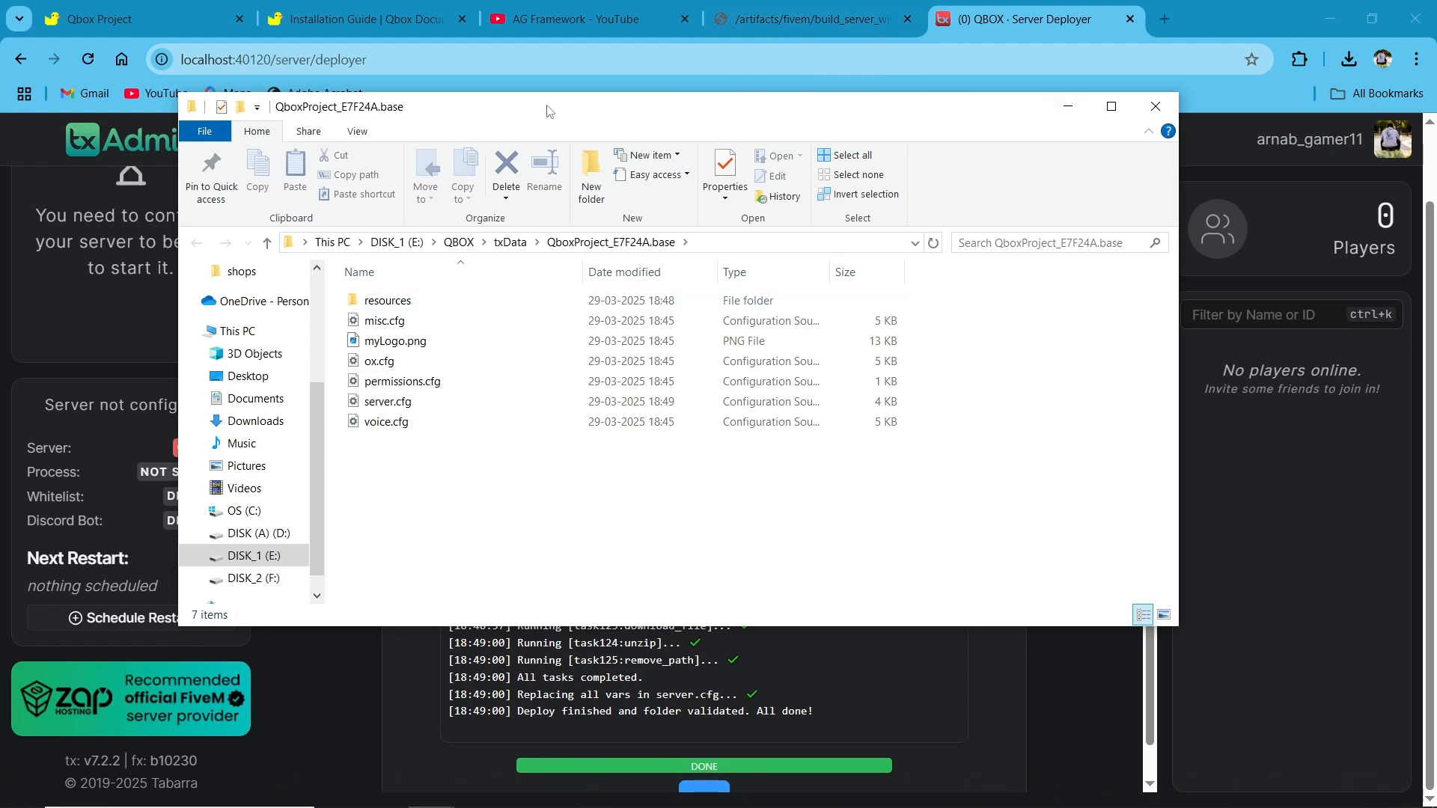
# Step: Browse the deployed resources folder and its [qbx] subfolder in File Explorer
pyautogui.doubleClick(387, 299)
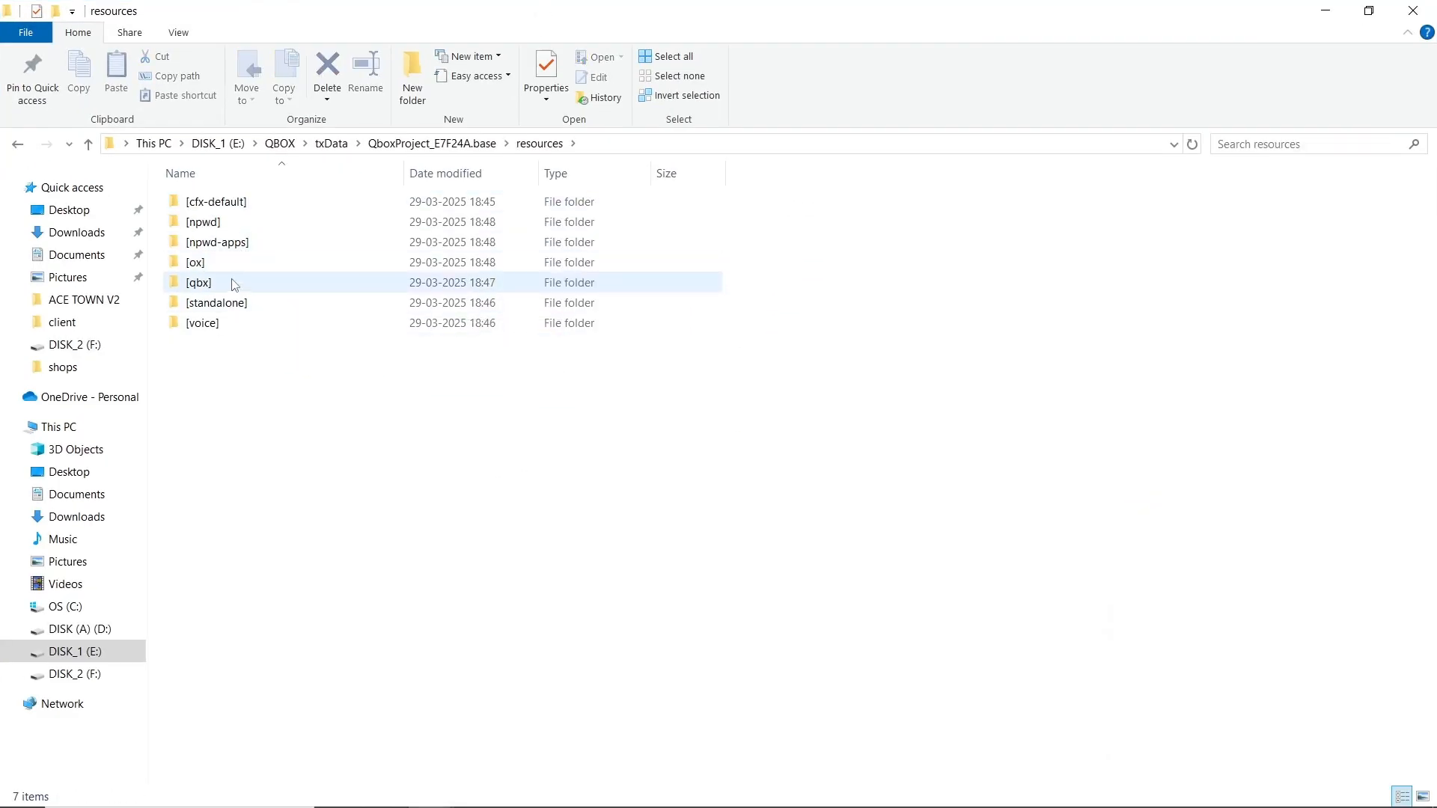
pyautogui.doubleClick(199, 282)
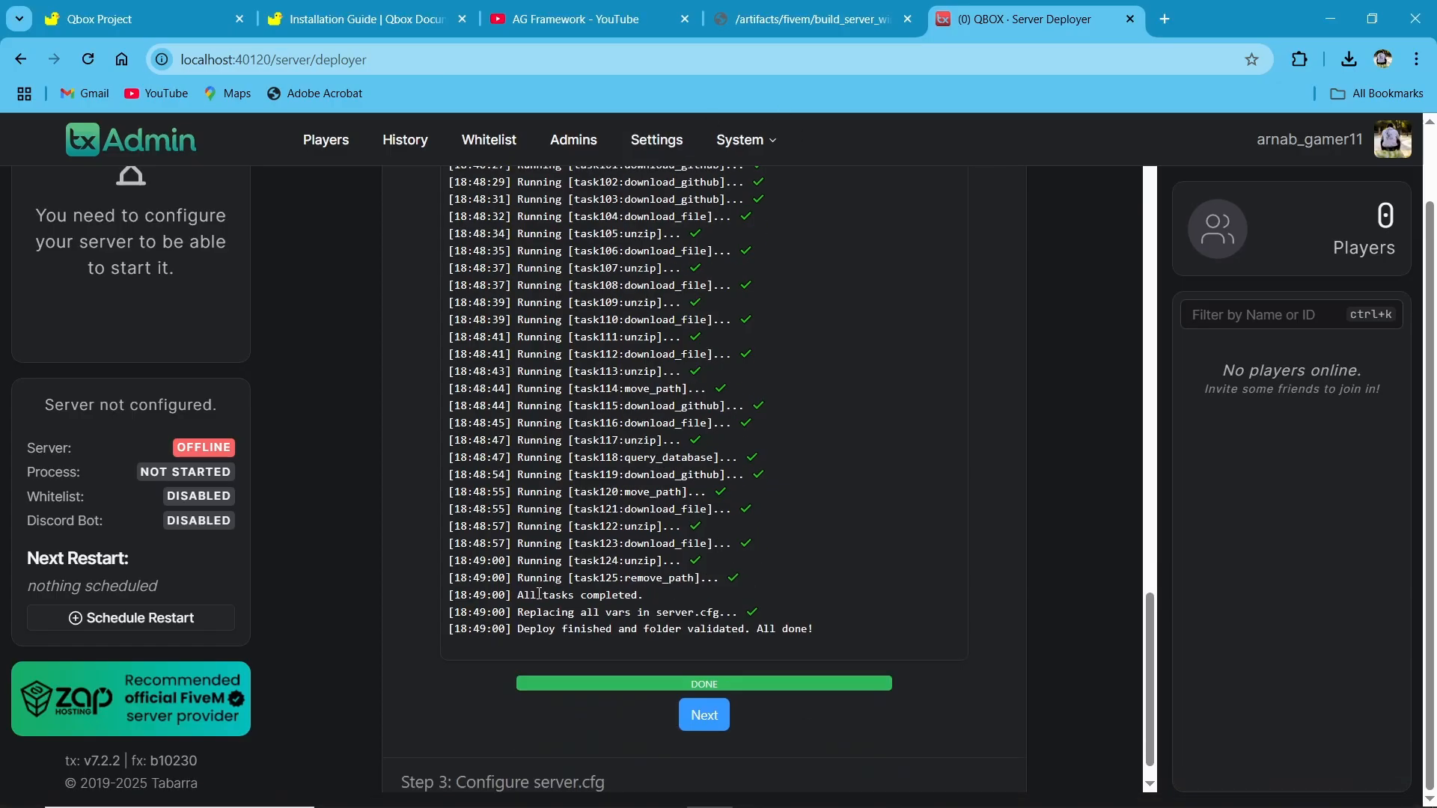
# Step: Continue from the finished deployment to the server.cfg configuration step
pyautogui.click(703, 714)
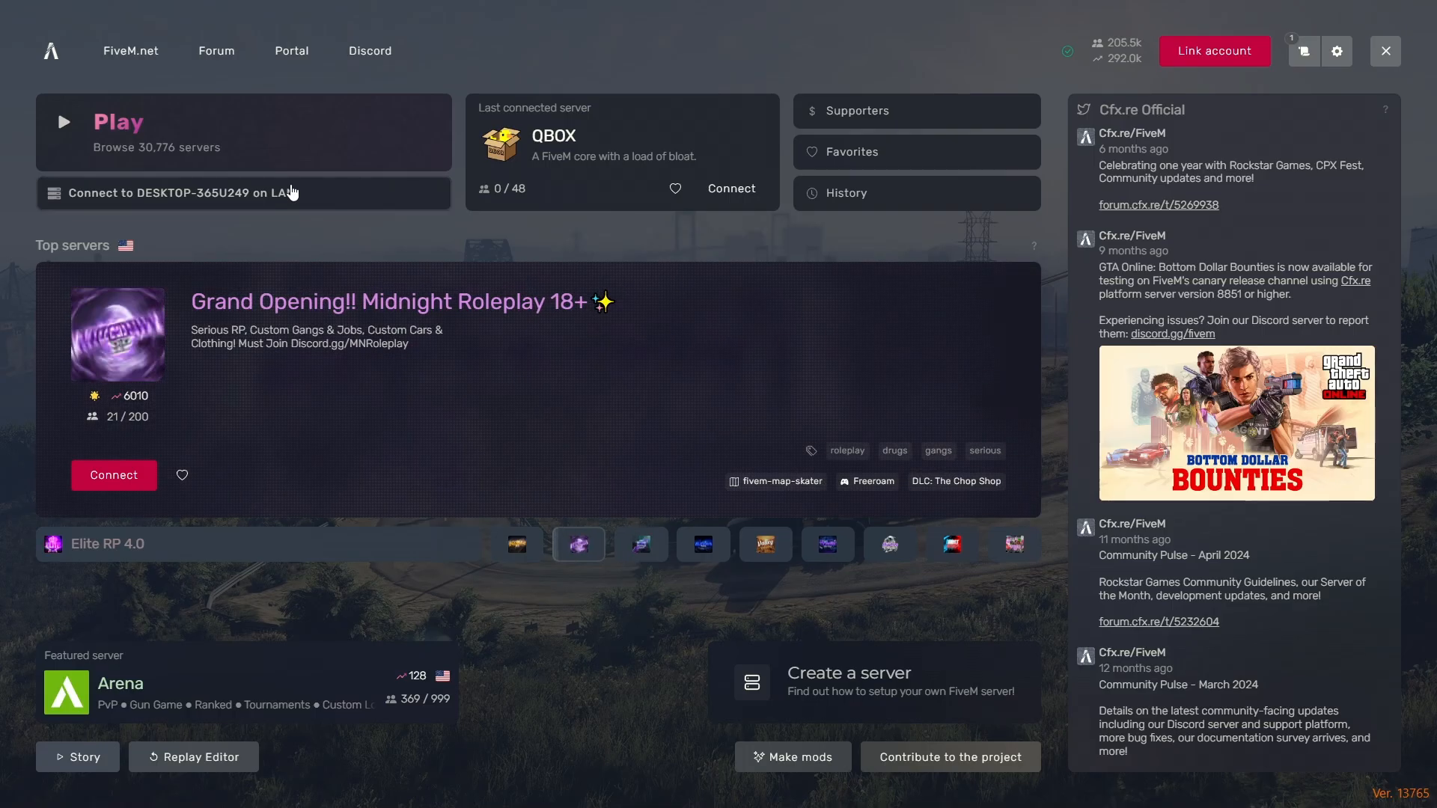
# Step: Connect to the LAN Qbox server, create New Character #1 at Del Perro Heights
pyautogui.click(731, 188)
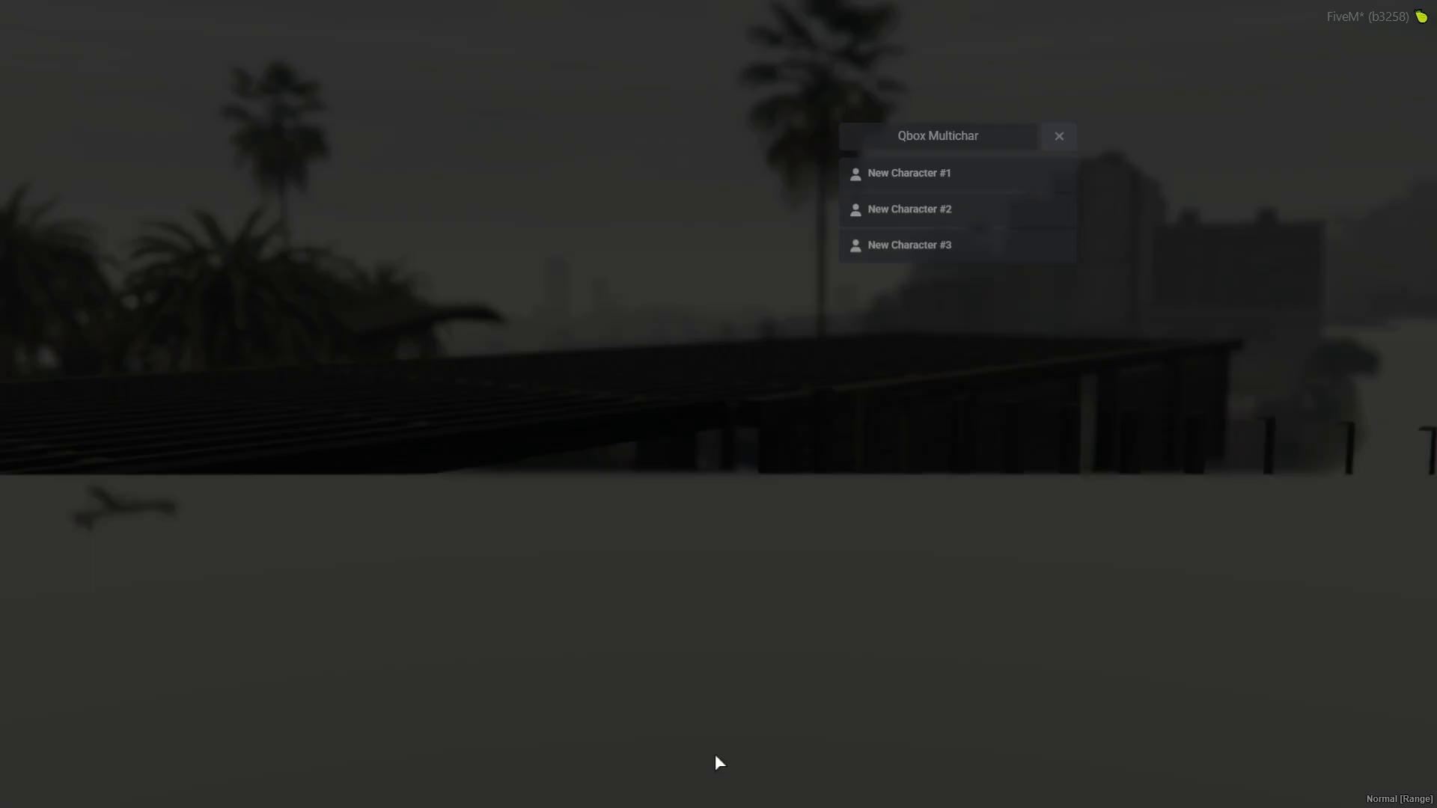
pyautogui.click(908, 173)
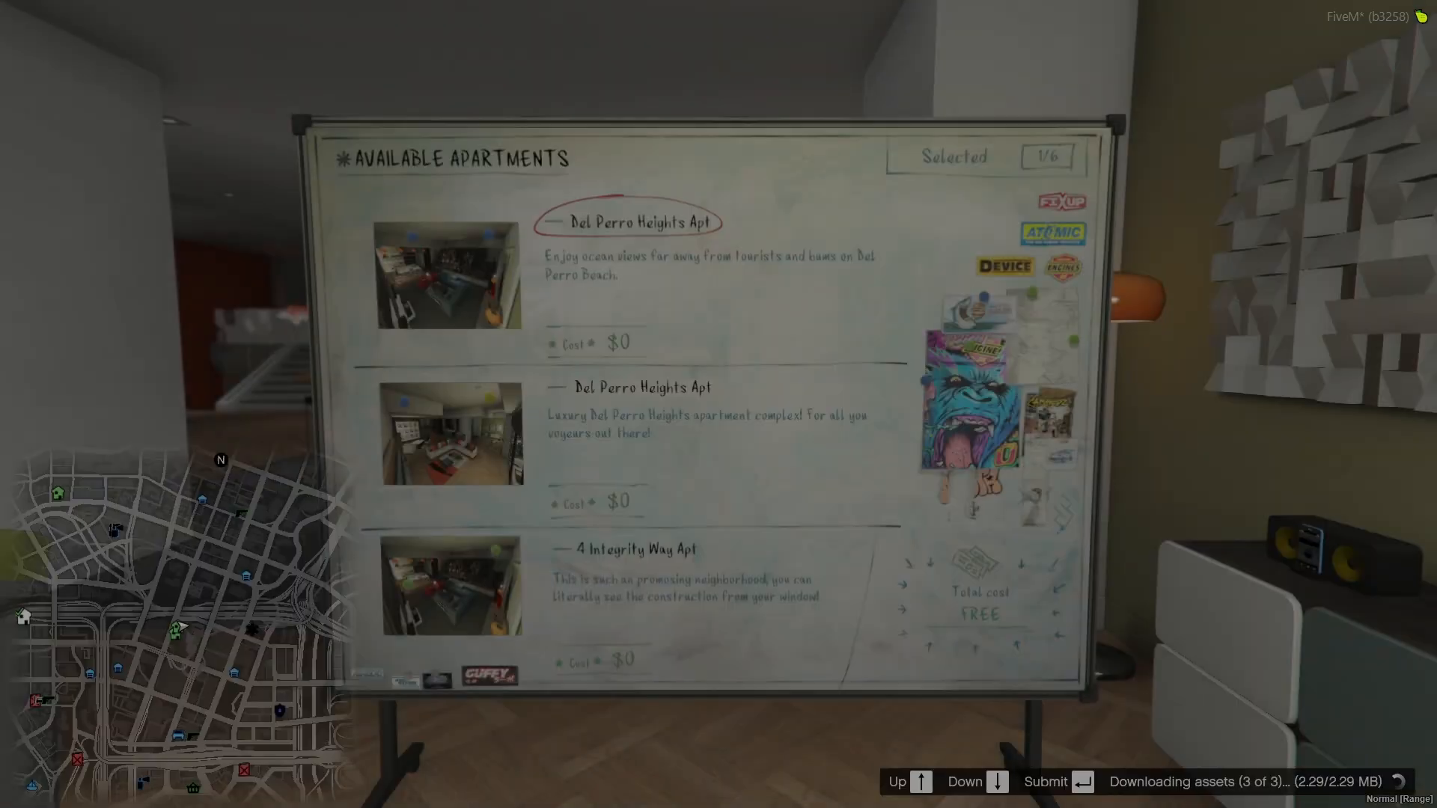
pyautogui.press('down')
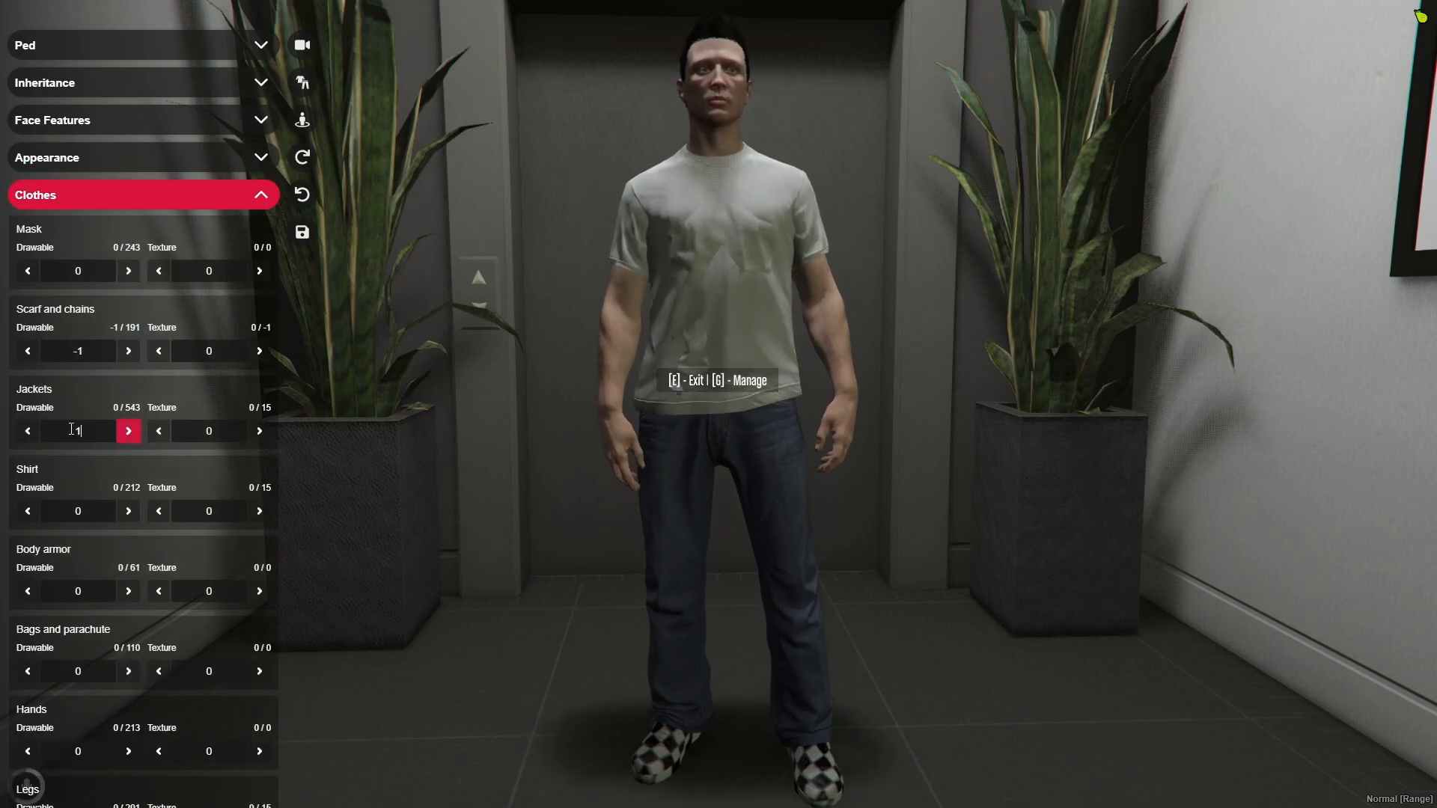
# Step: Change the character's jacket, save the customization, and open the phone's calls app
pyautogui.click(127, 431)
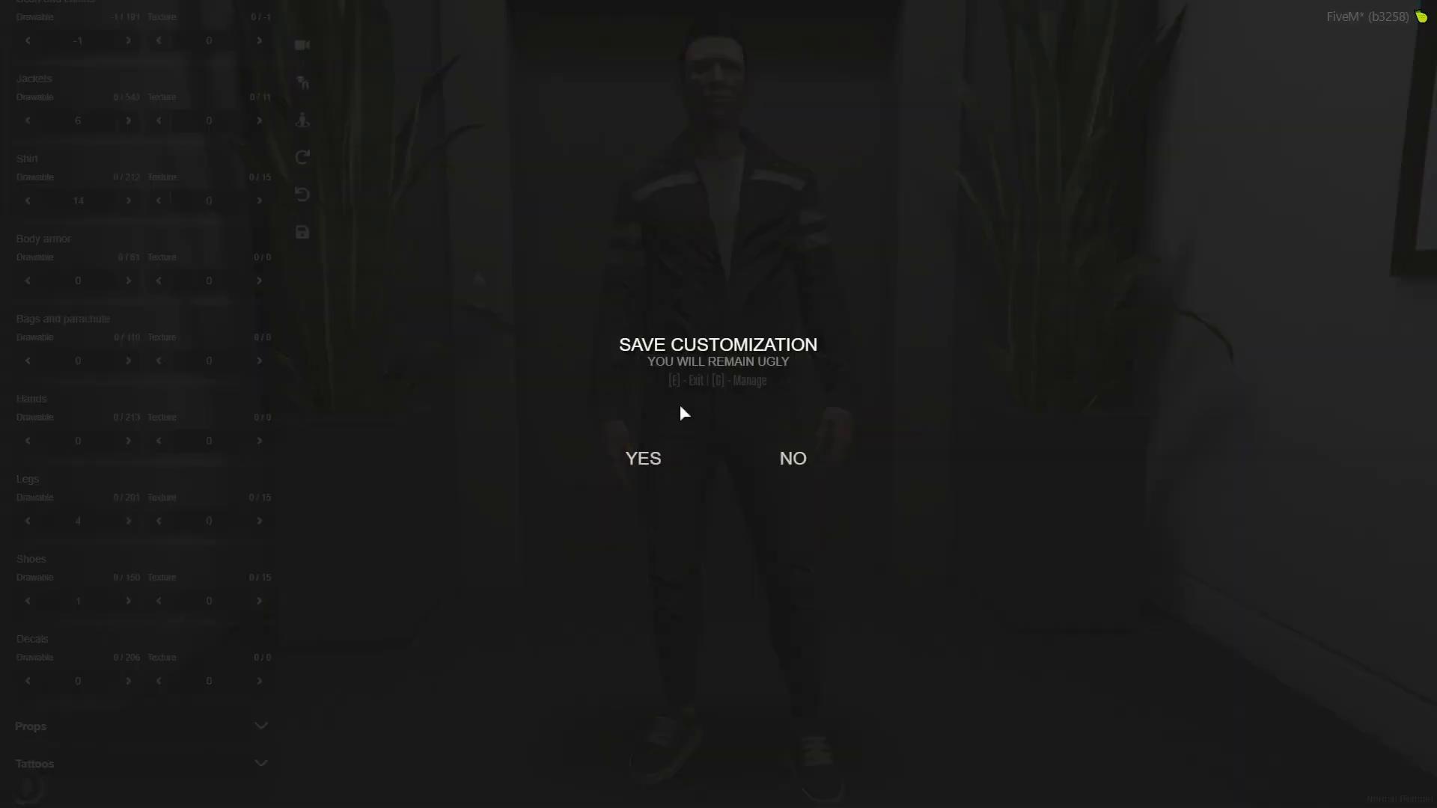
pyautogui.click(642, 458)
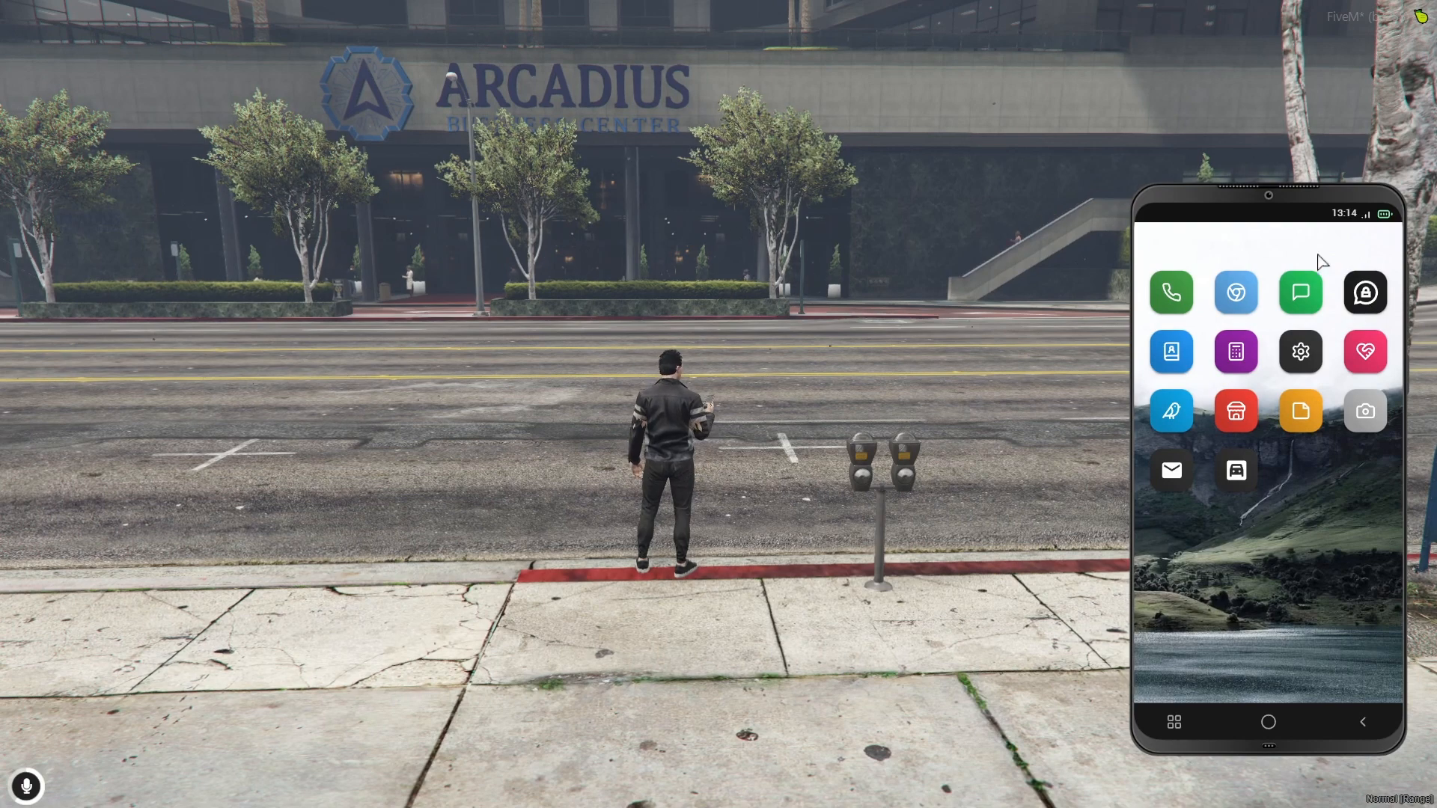
pyautogui.click(1170, 291)
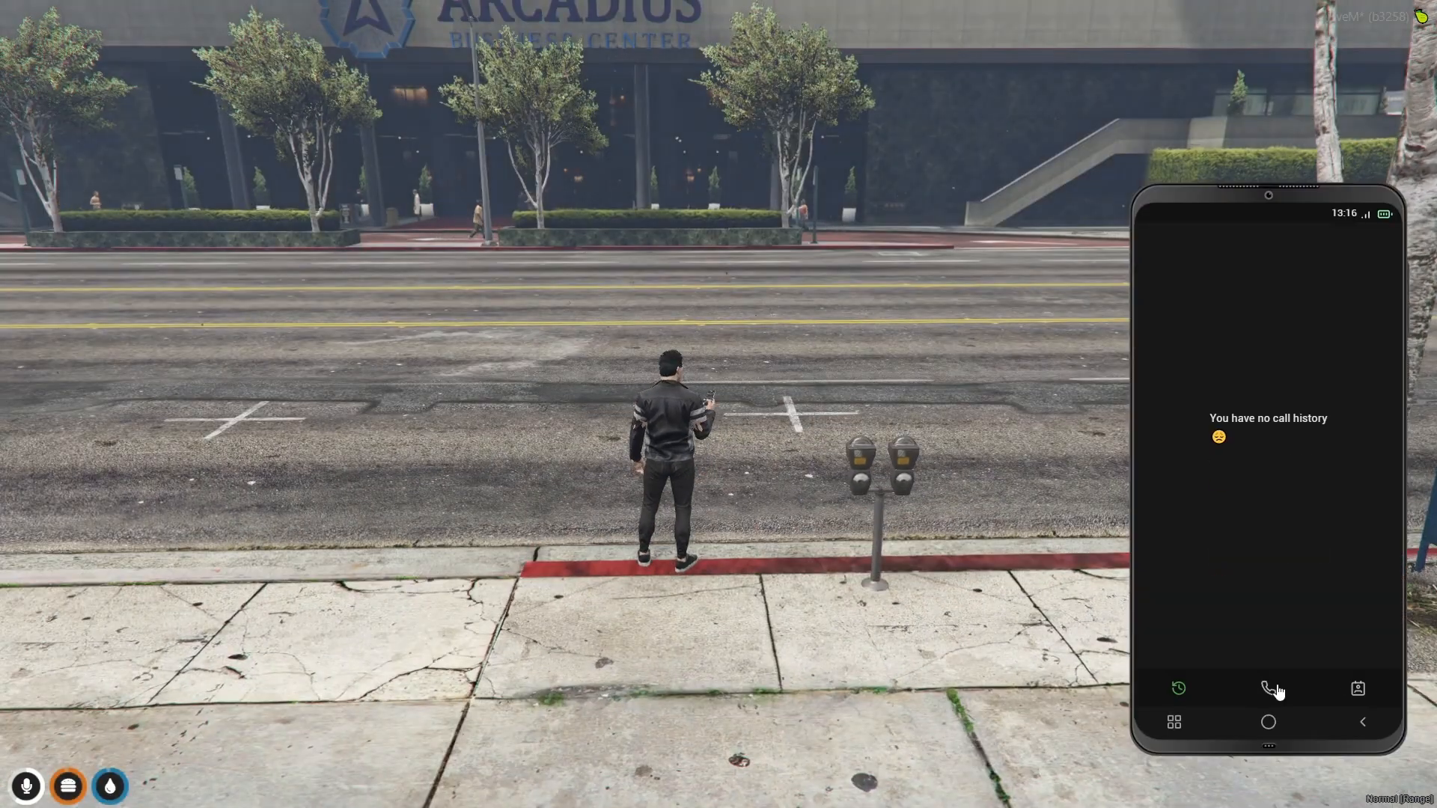